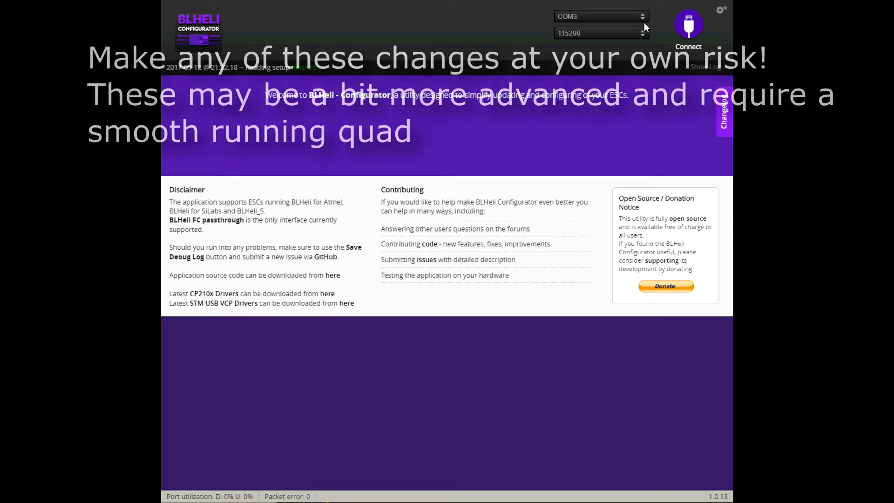
mouse_move(663, 30)
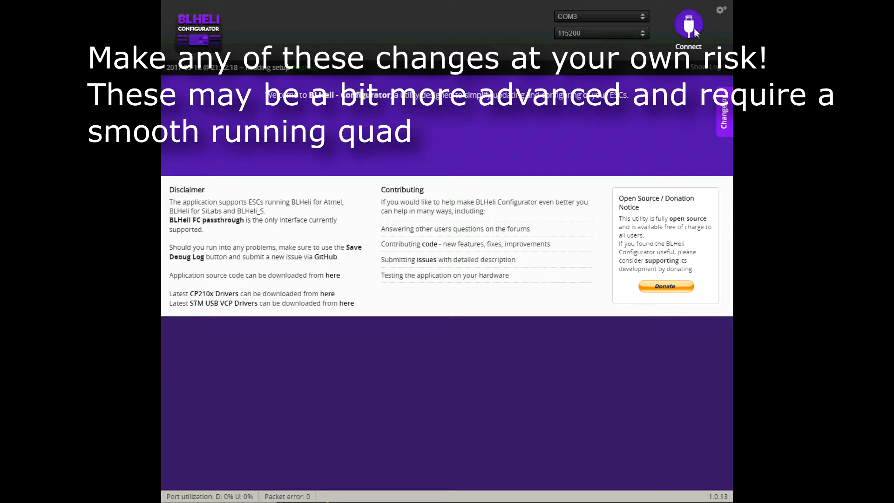
Step: Connect to the ESCs and read the setup of all four Skywalker 20A controllers, cancelling the firmware chooser
click(687, 27)
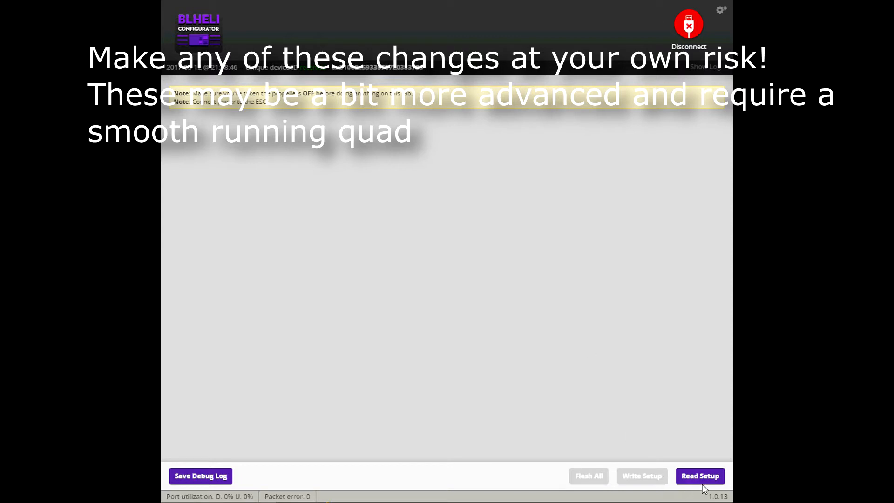
click(699, 476)
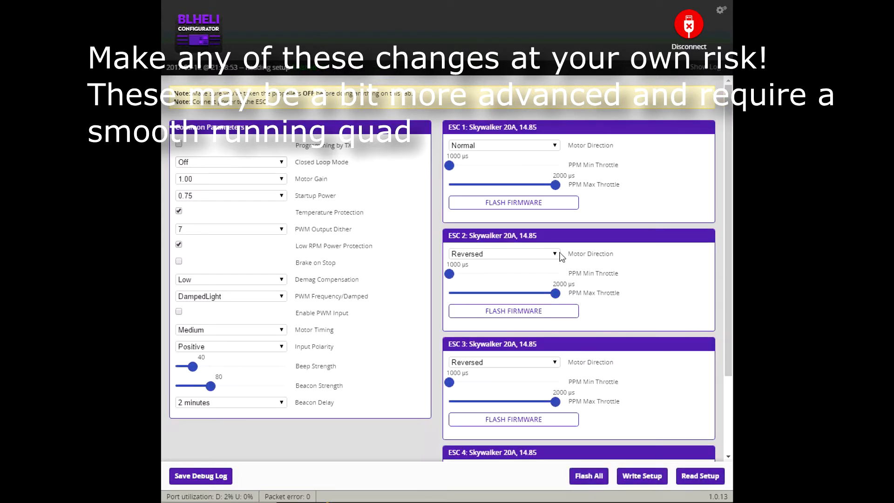
mouse_move(524, 134)
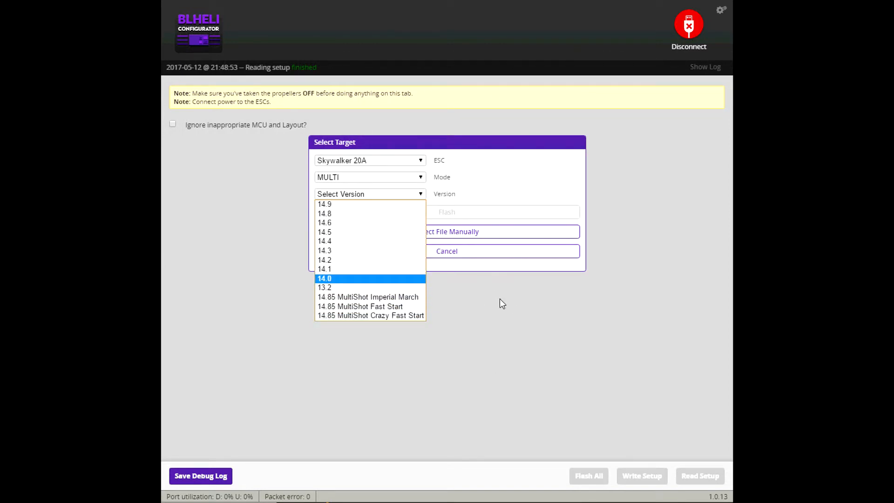
mouse_move(327, 204)
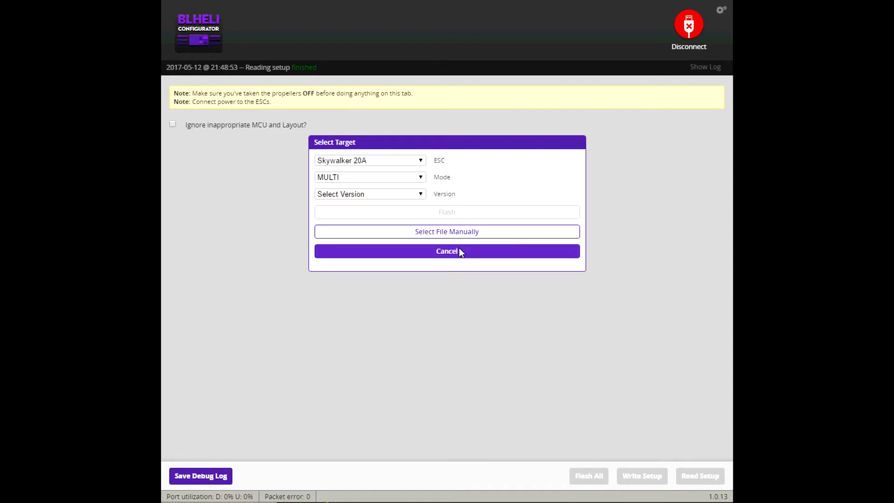
click(446, 250)
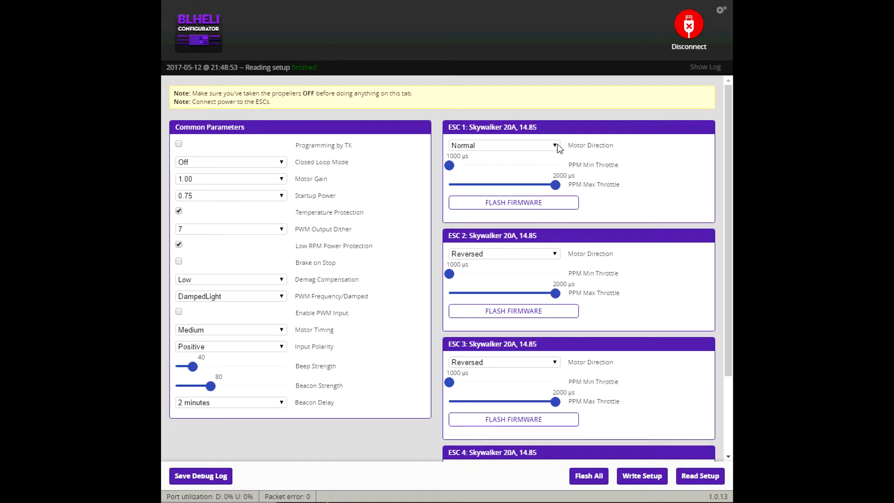
mouse_move(631, 344)
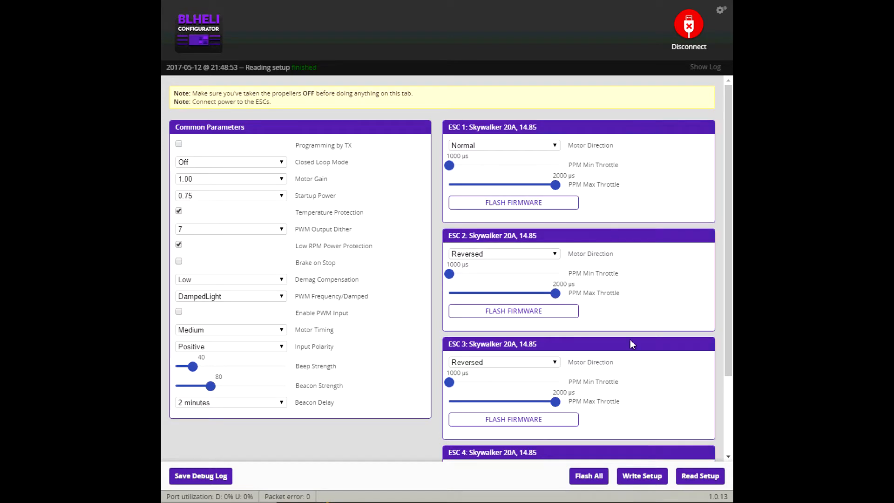
mouse_move(478, 149)
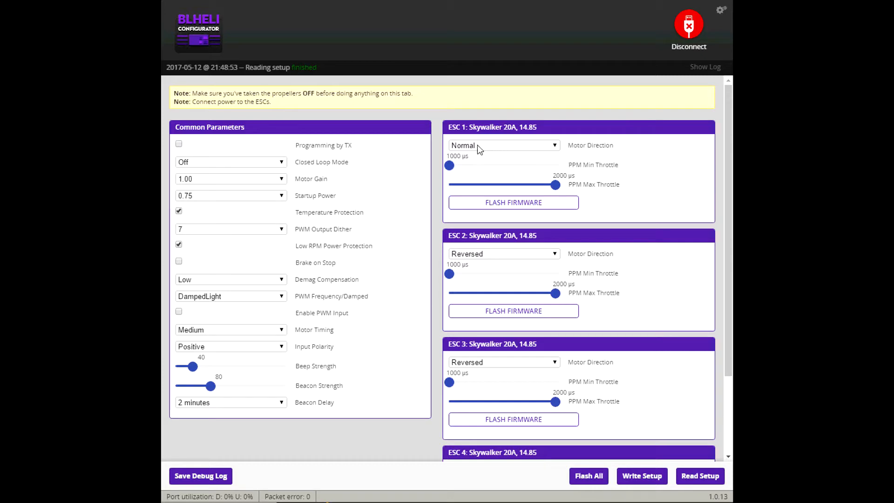
mouse_move(504, 279)
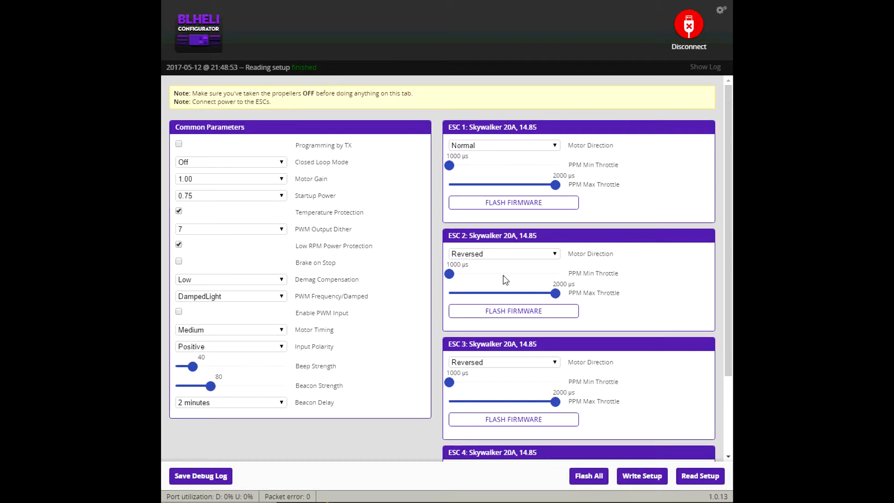
scroll(down, 3)
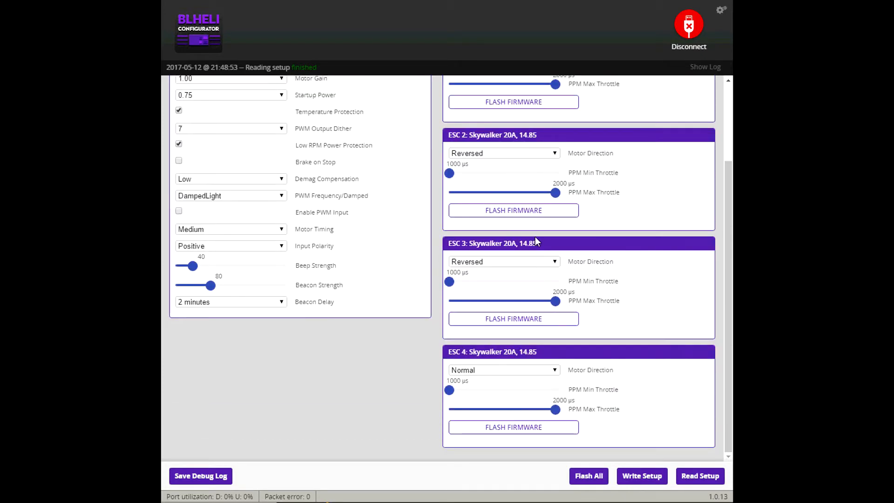
scroll(up, 3)
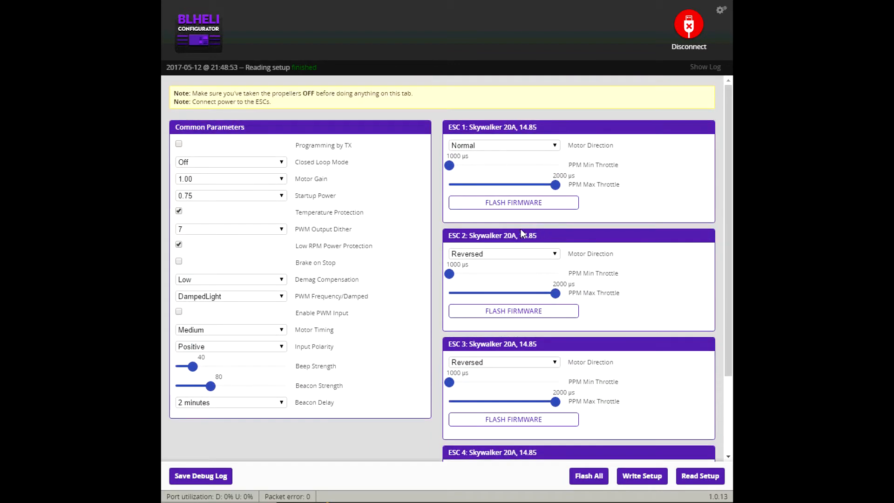
mouse_move(632, 312)
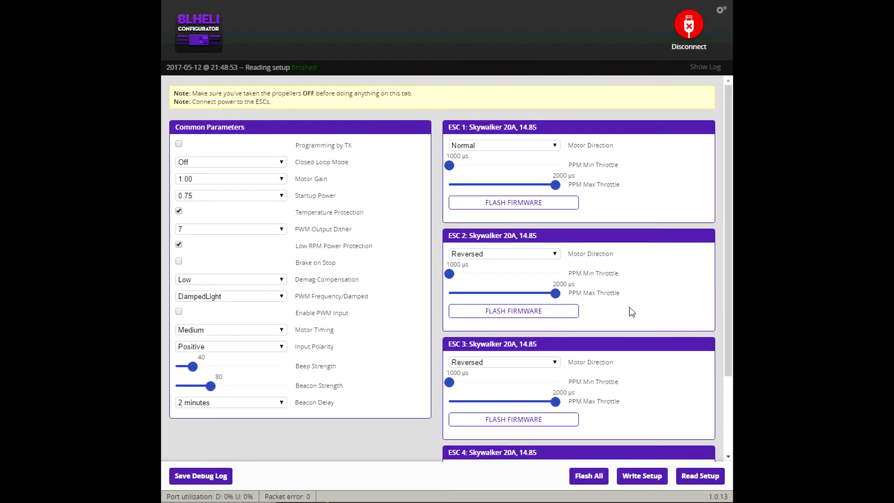
scroll(down, 3)
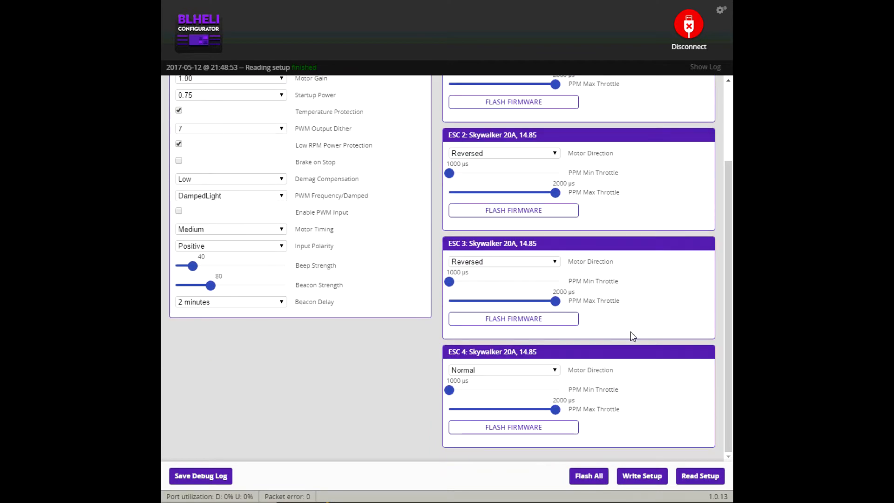
mouse_move(629, 337)
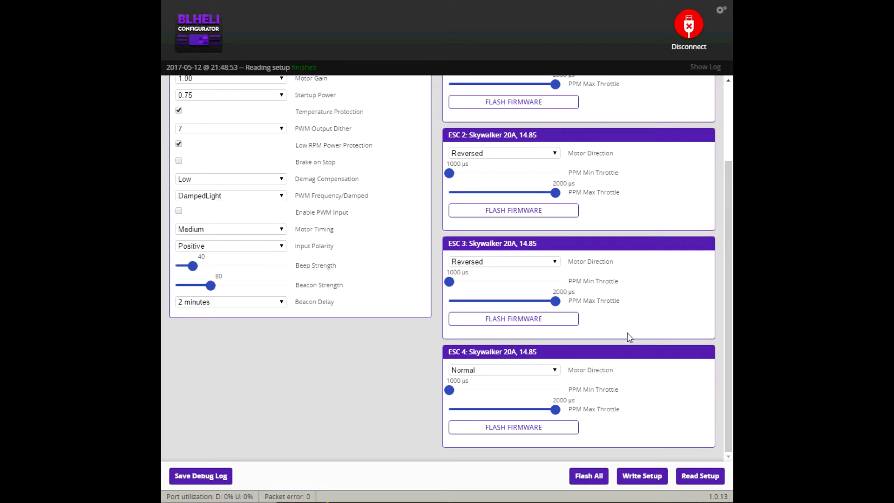
mouse_move(467, 314)
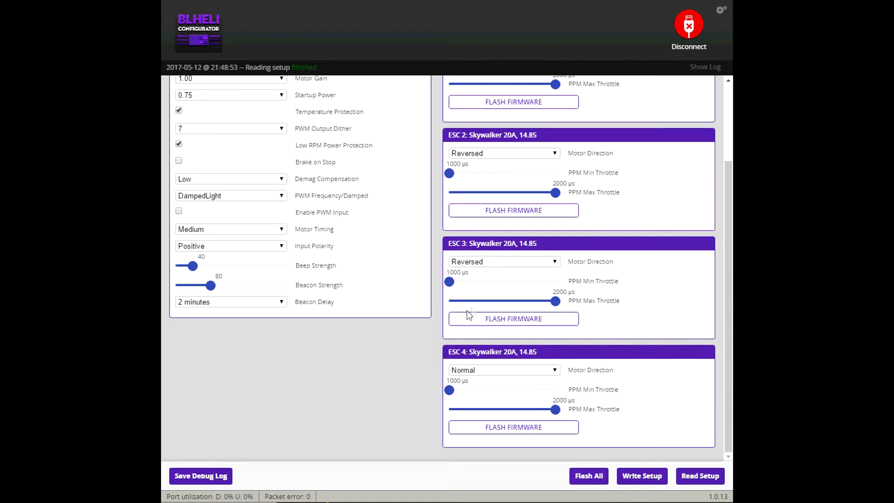
scroll(up, 3)
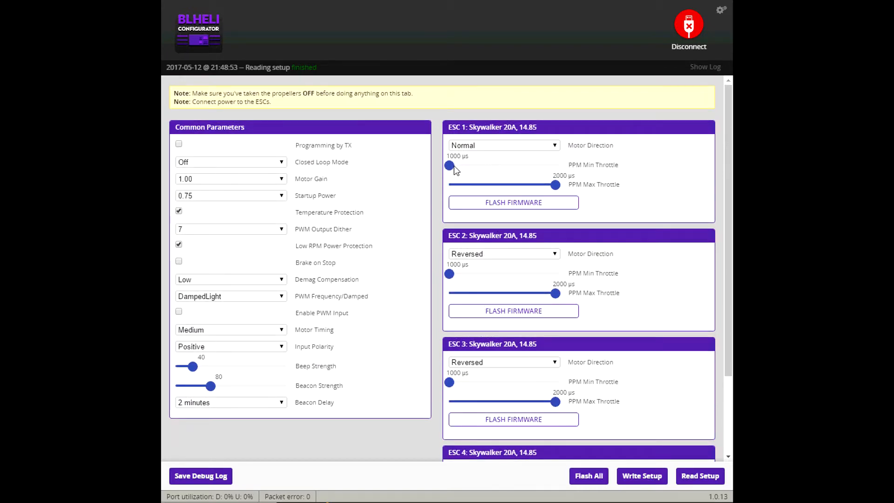
scroll(down, 3)
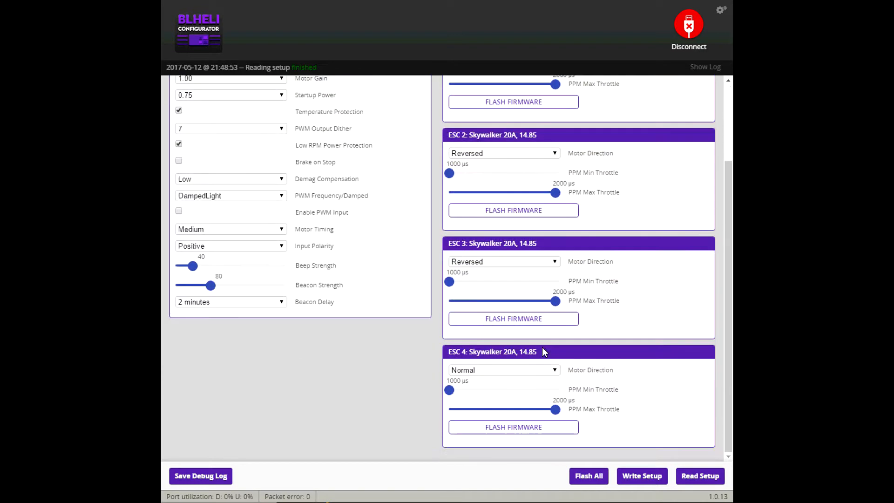
scroll(up, 3)
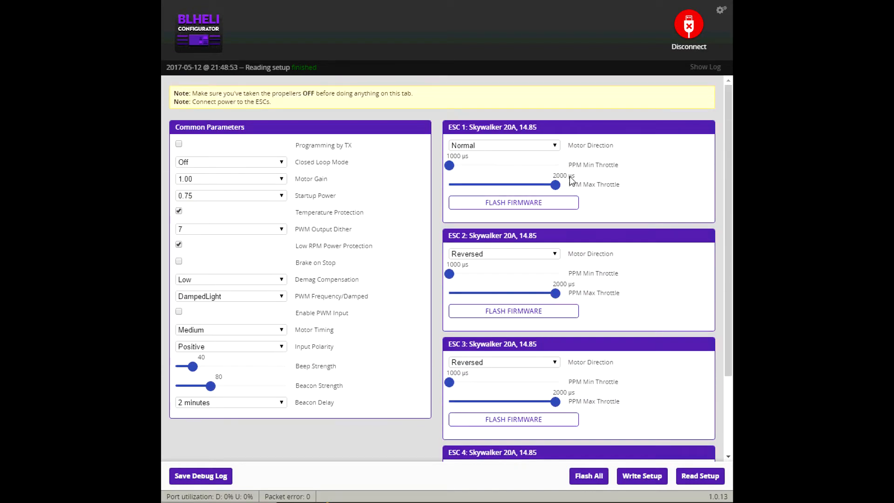
mouse_move(488, 173)
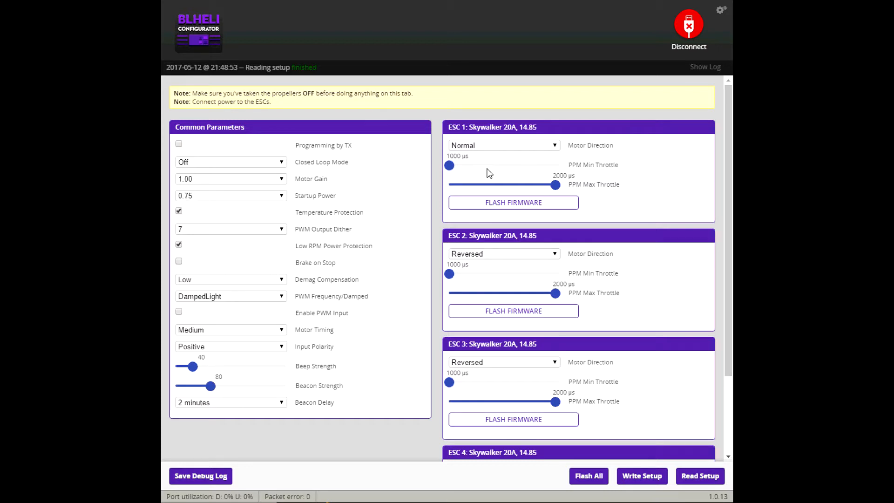
mouse_move(678, 103)
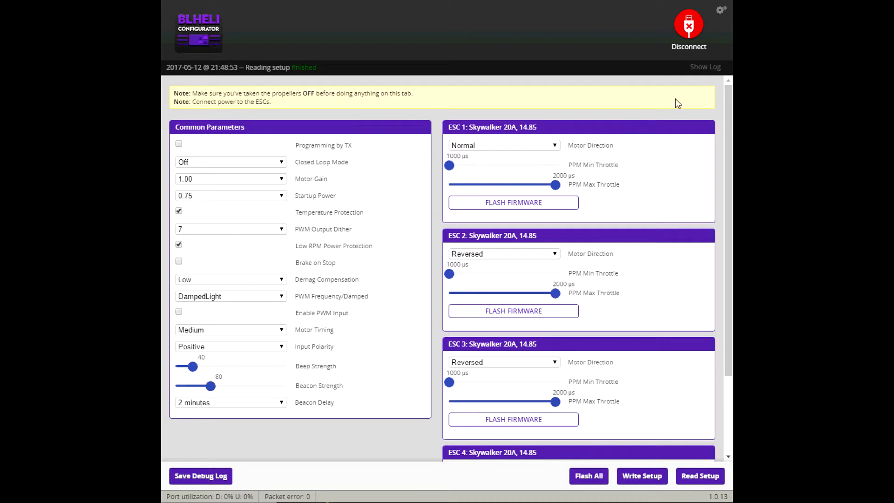
mouse_move(689, 27)
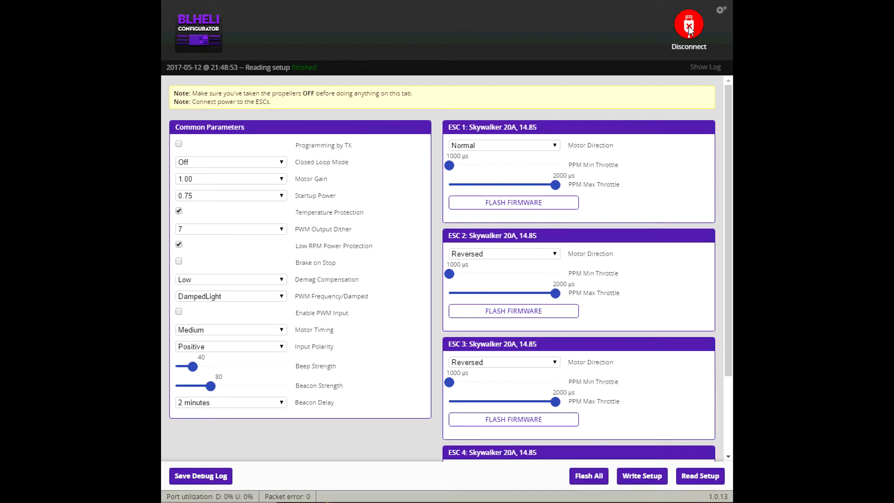
Step: Disconnect BLHeli Configurator from the ESCs
click(688, 27)
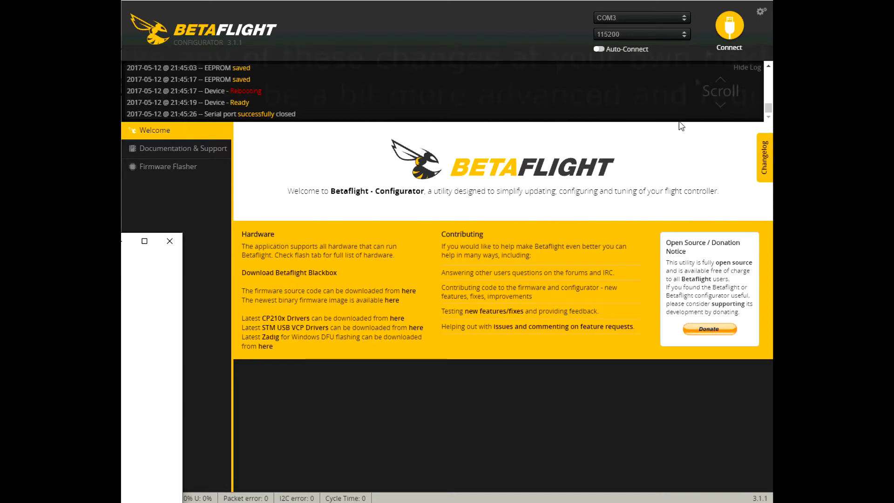
Step: Connect Betaflight Configurator to the SRF3 flight controller and view its Setup overview
click(728, 29)
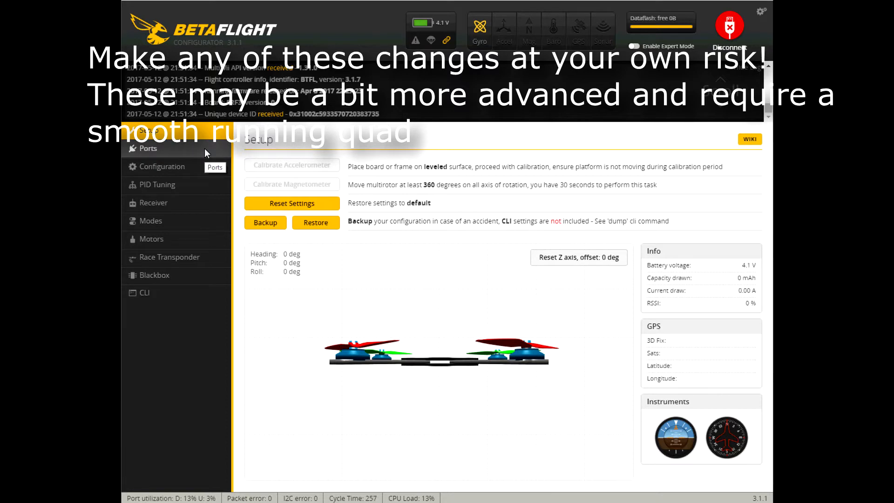
mouse_move(504, 35)
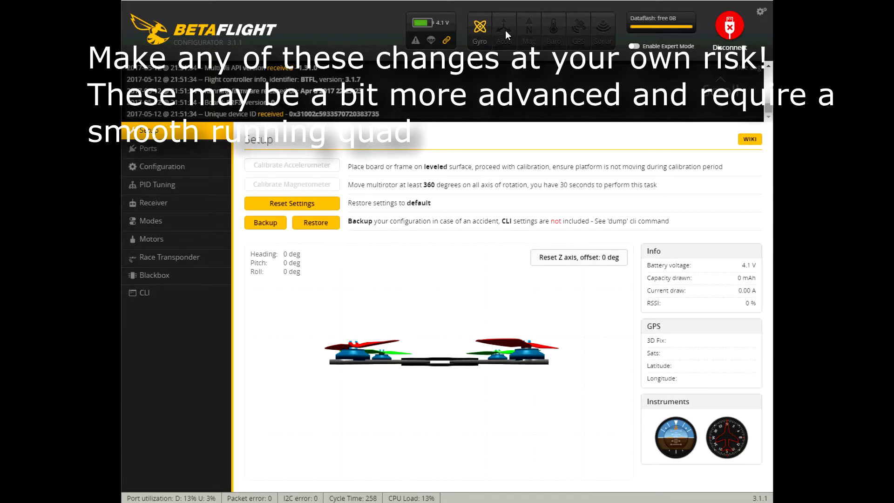
mouse_move(497, 44)
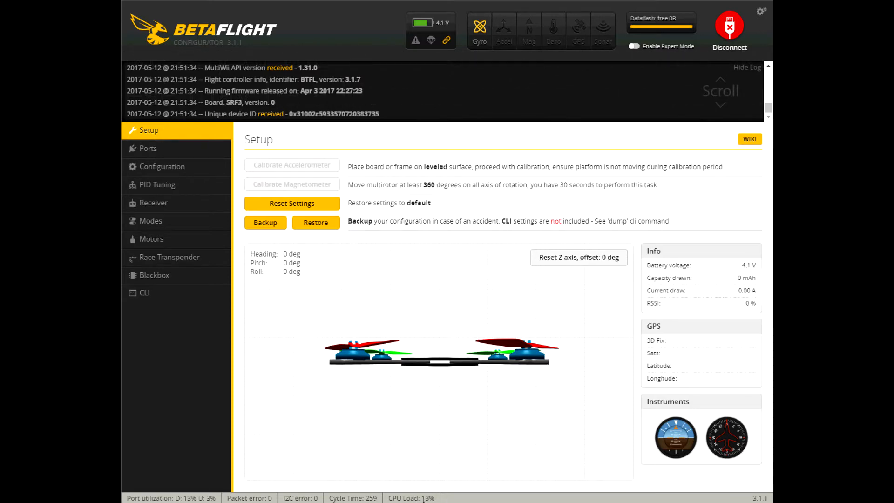
mouse_move(380, 85)
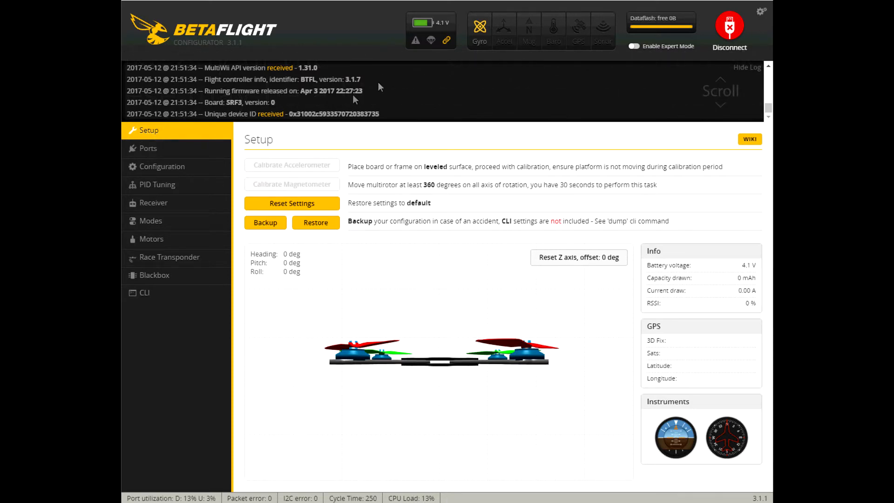
mouse_move(533, 76)
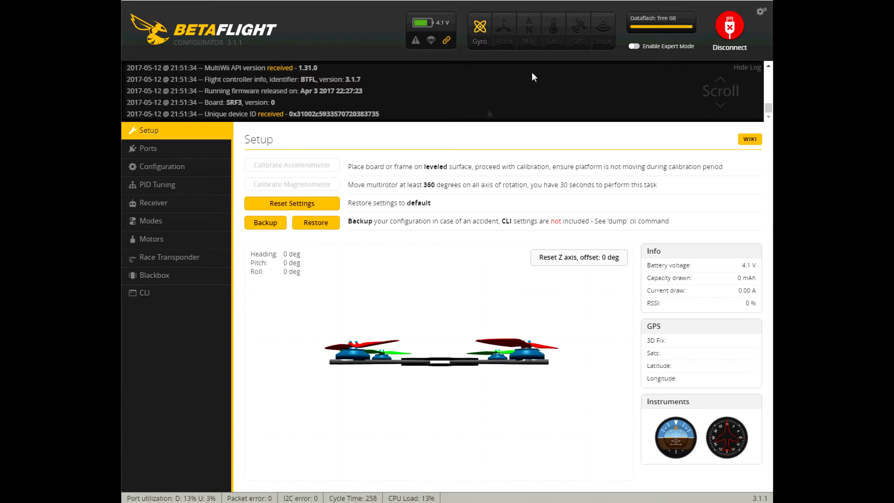
mouse_move(475, 128)
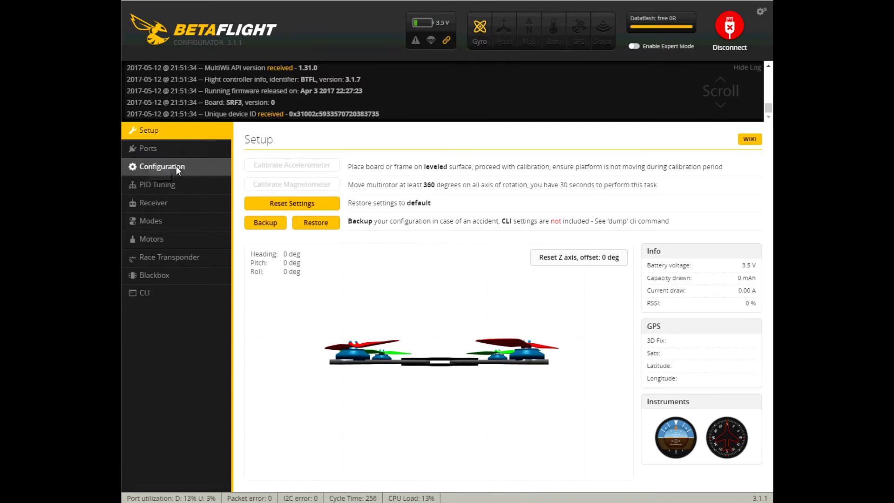
Step: Review the Configuration page's mixer, ESC/motor, receiver and system sections
click(161, 166)
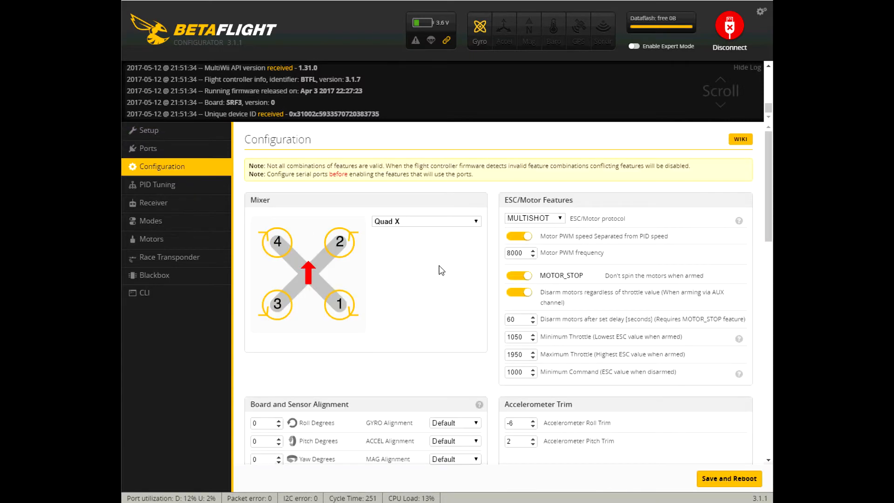
mouse_move(445, 277)
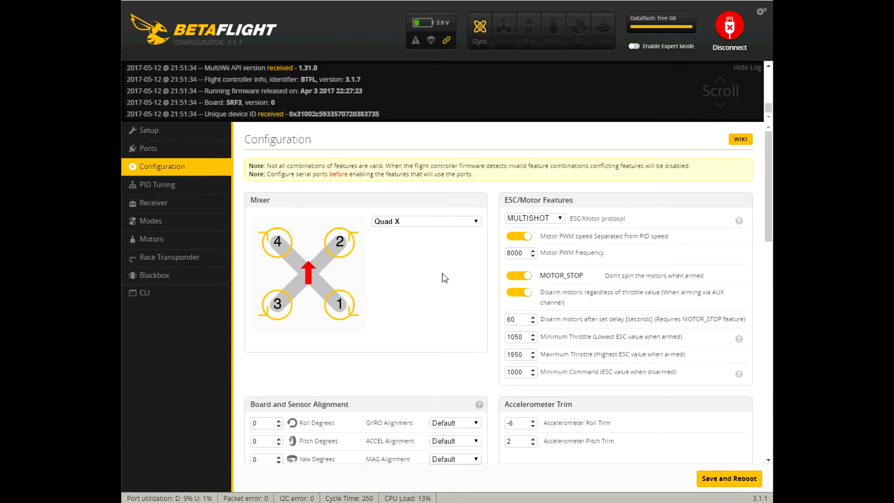
scroll(down, 3)
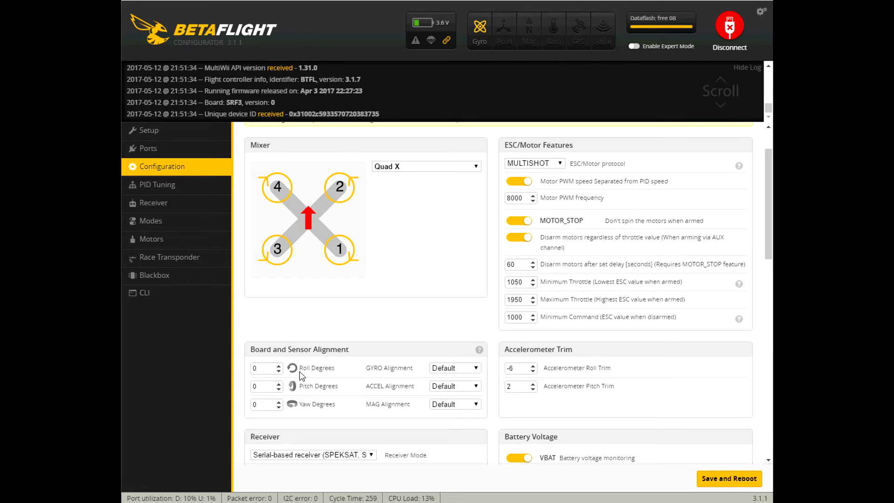
mouse_move(494, 238)
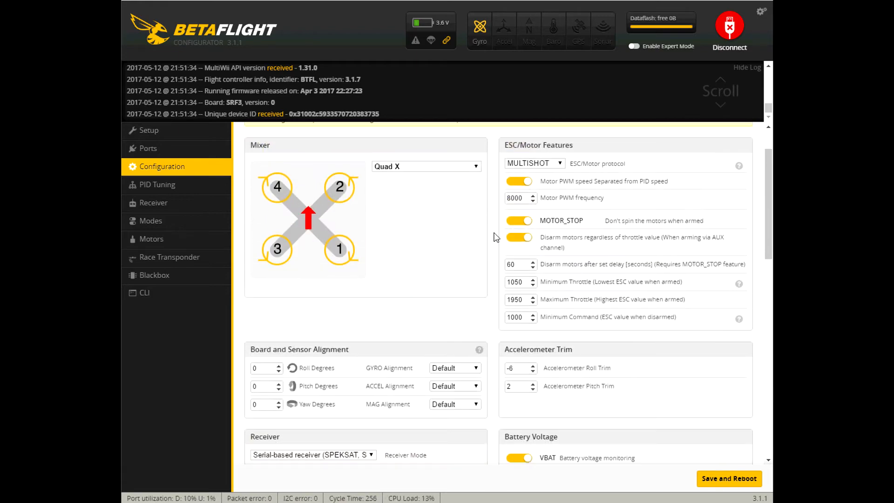
scroll(down, 3)
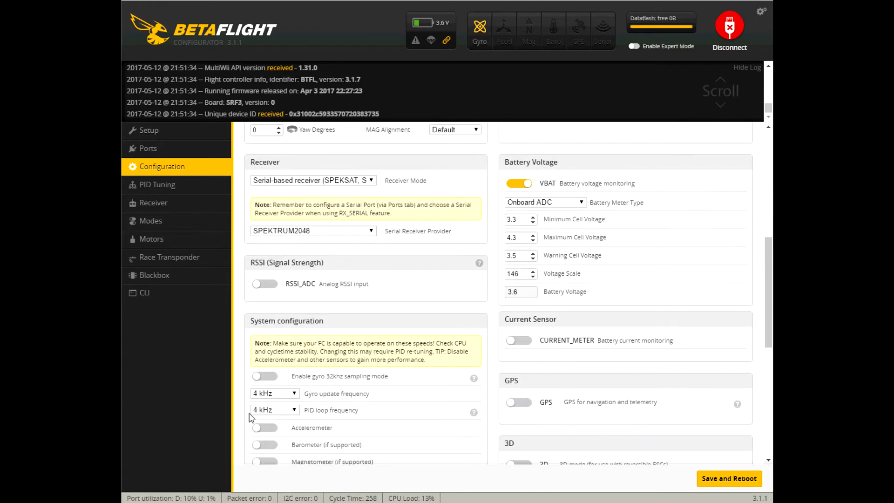
scroll(up, 3)
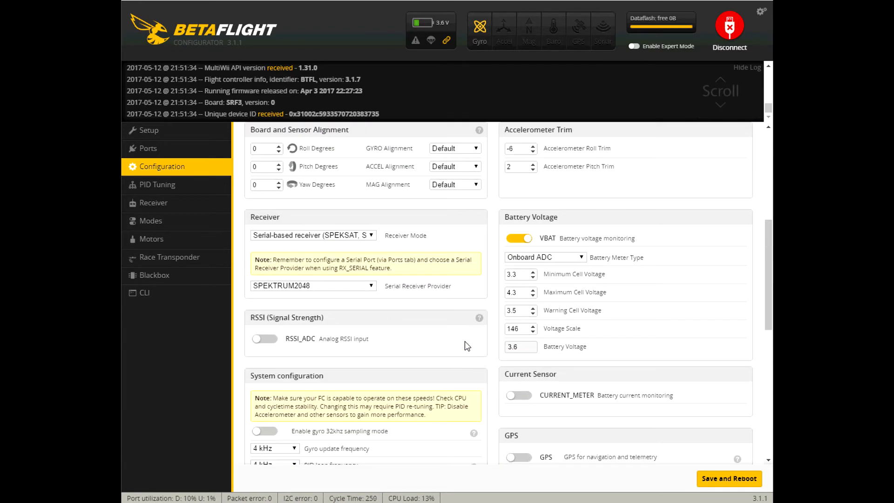
scroll(up, 3)
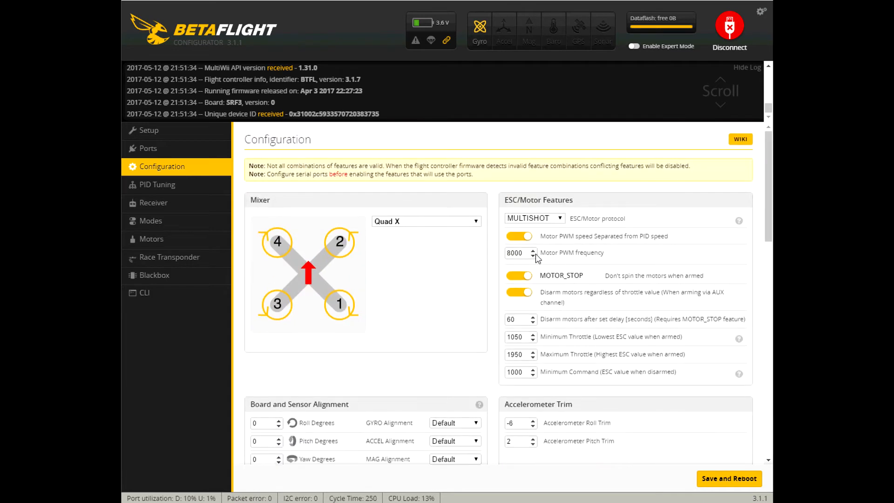
Step: Toggle disarming regardless of throttle off and back on, leaving it enabled
click(519, 292)
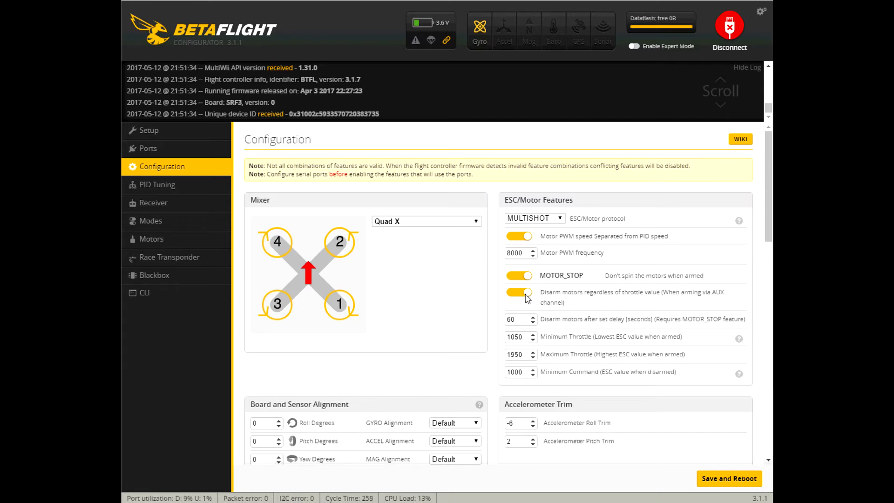
click(518, 292)
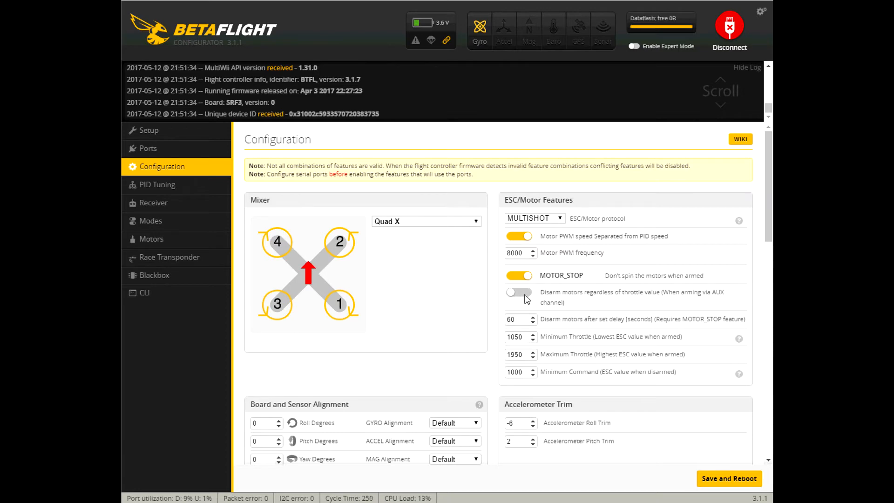
mouse_move(523, 301)
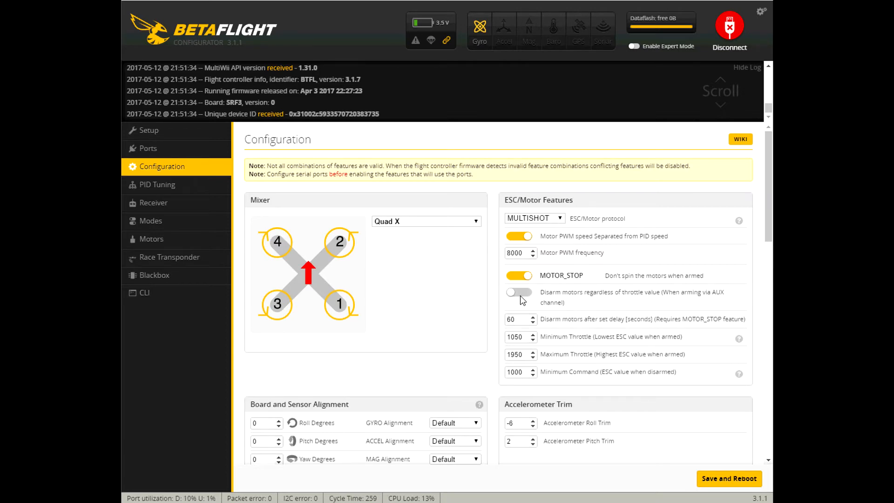
click(517, 292)
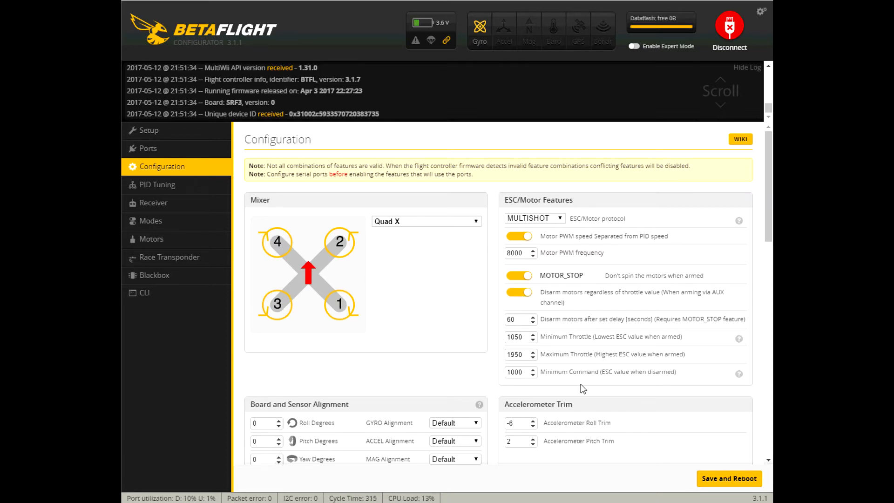
scroll(down, 3)
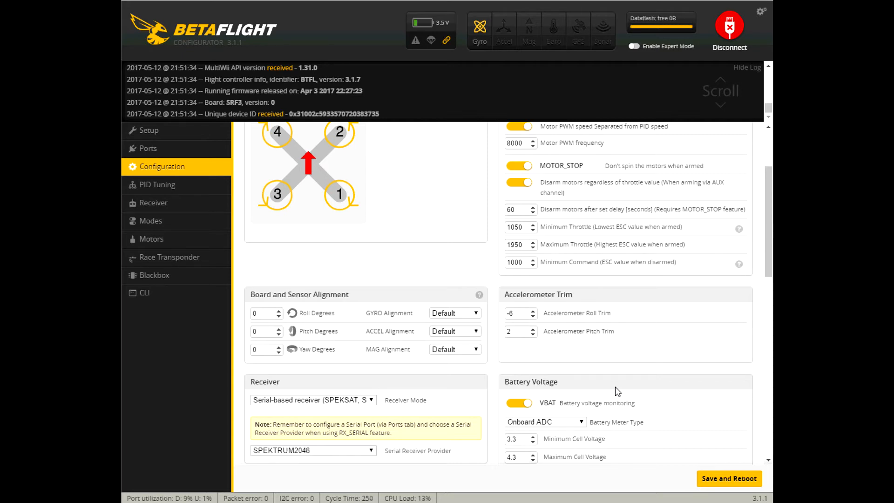
mouse_move(686, 382)
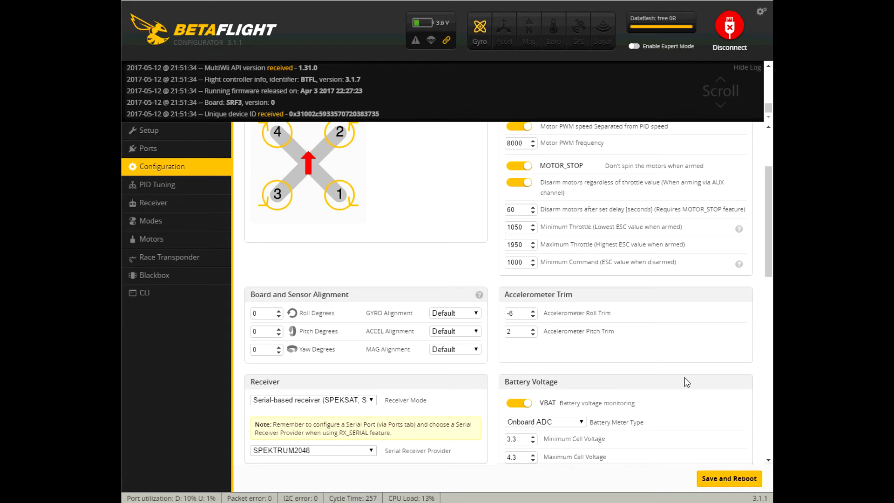
mouse_move(682, 388)
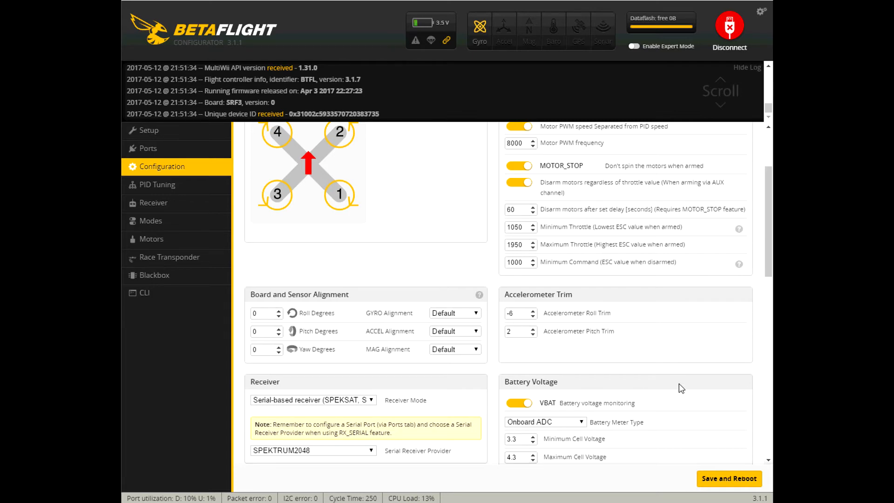
scroll(up, 3)
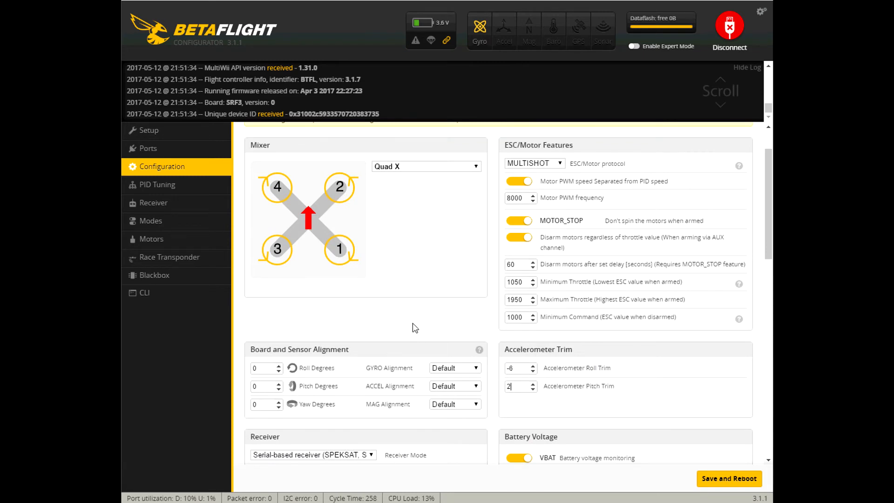
scroll(up, 3)
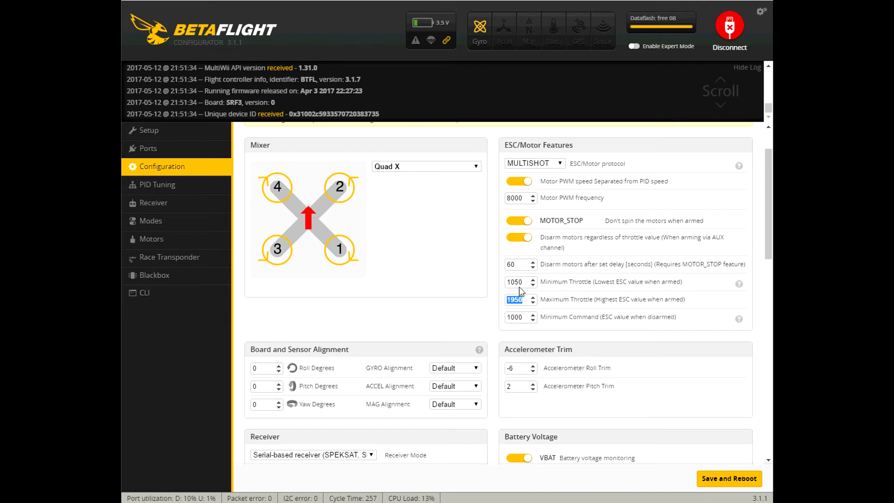
click(516, 281)
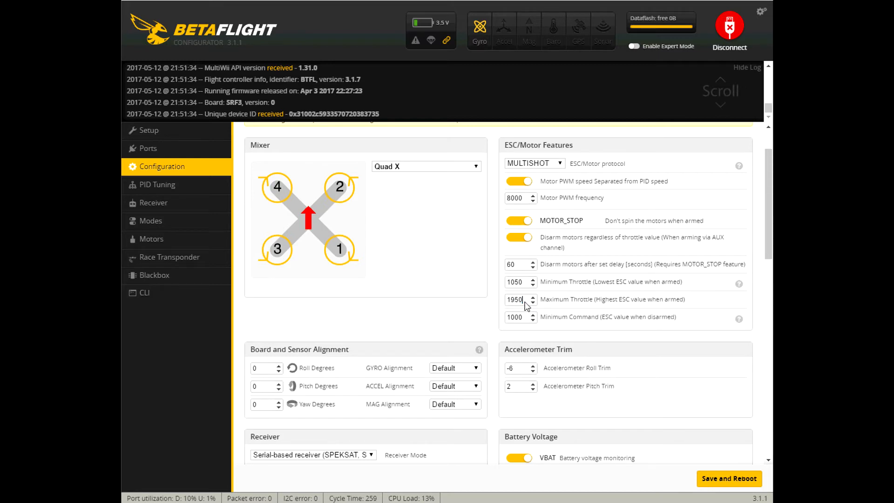
scroll(down, 3)
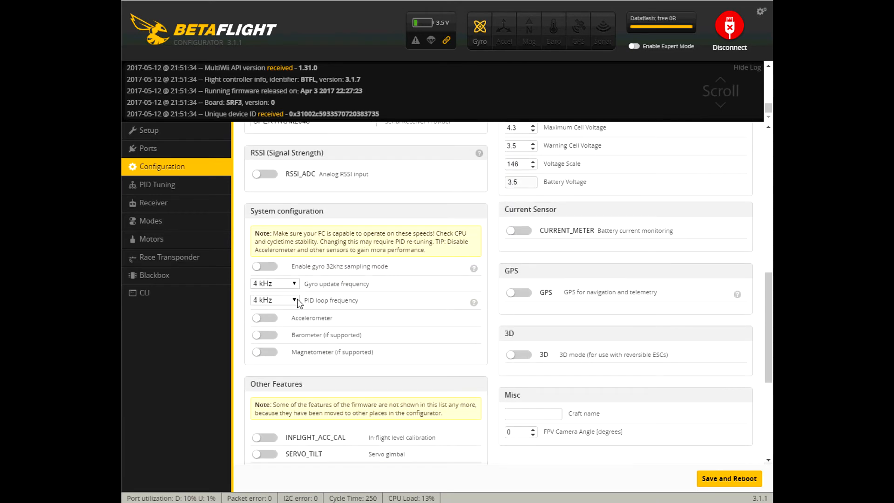
Step: Switch to the Modes page showing ARM, AIR MODE and ANTI GRAVITY assignments
scroll(down, 3)
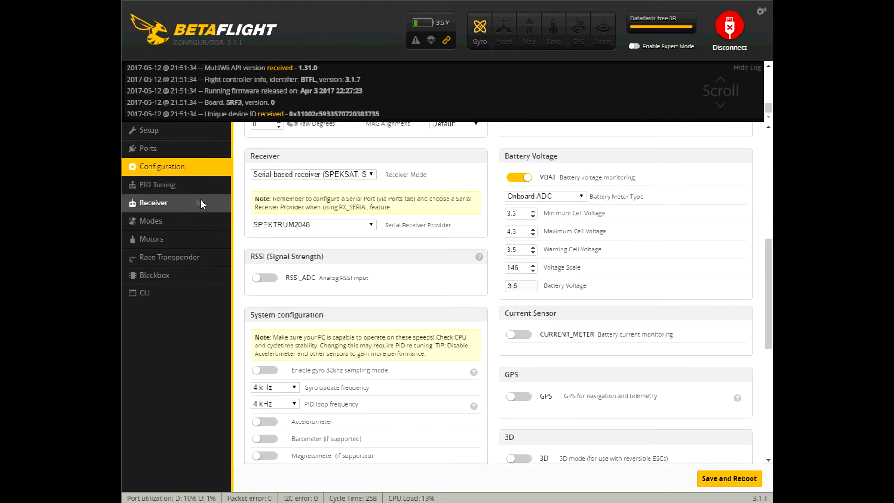
click(150, 221)
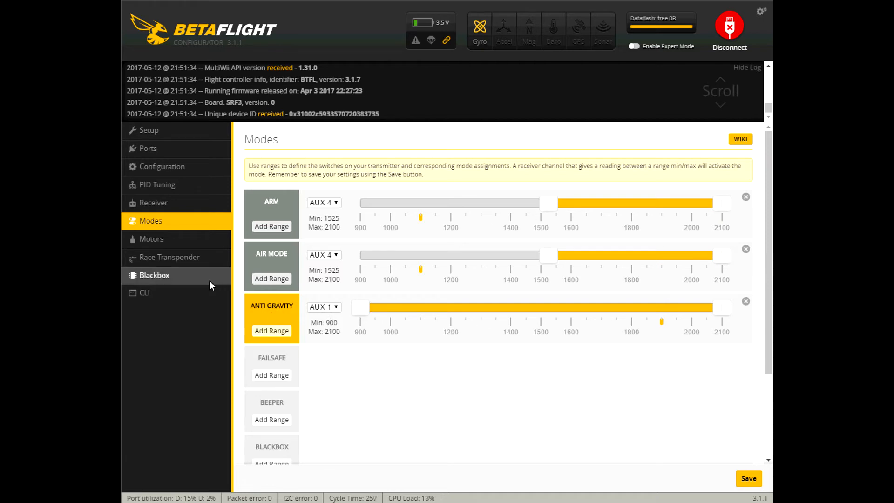
mouse_move(323, 312)
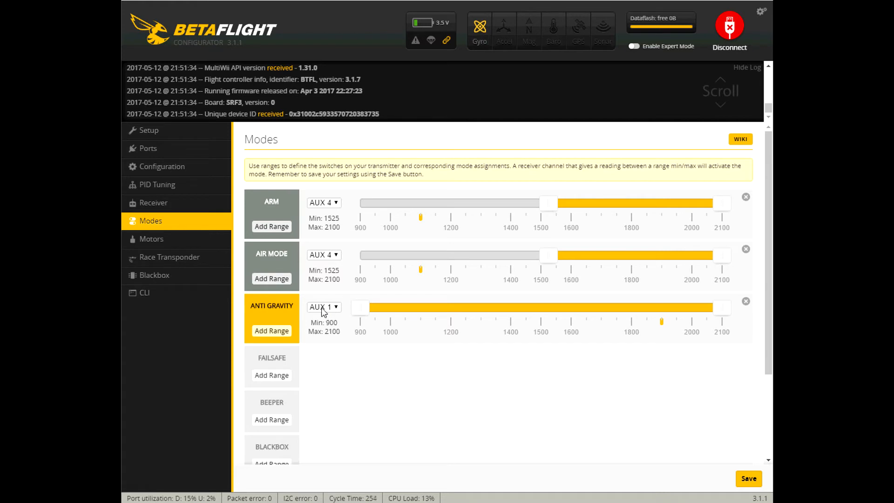
mouse_move(150, 239)
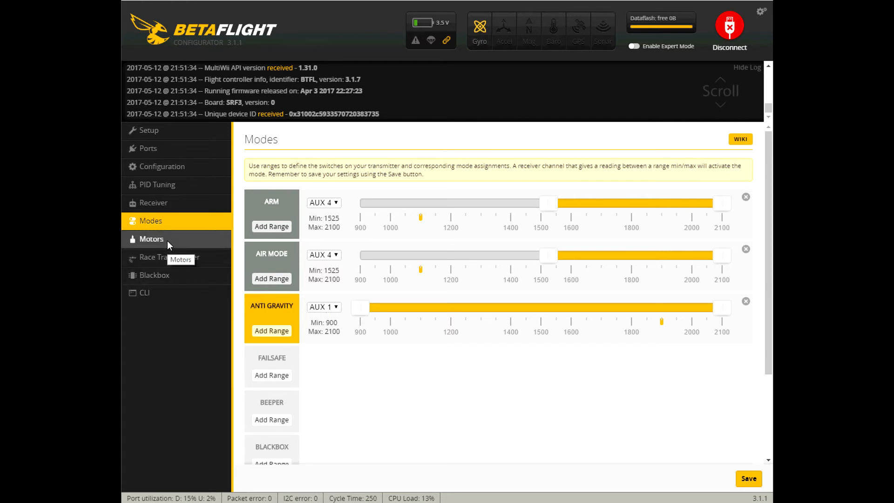
mouse_move(154, 202)
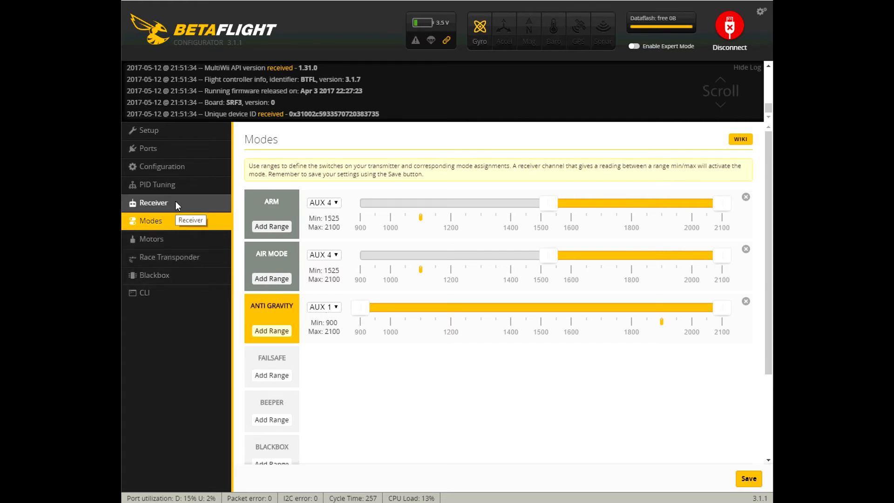
Step: Switch to the PID Tuning page for Profile 1
click(158, 184)
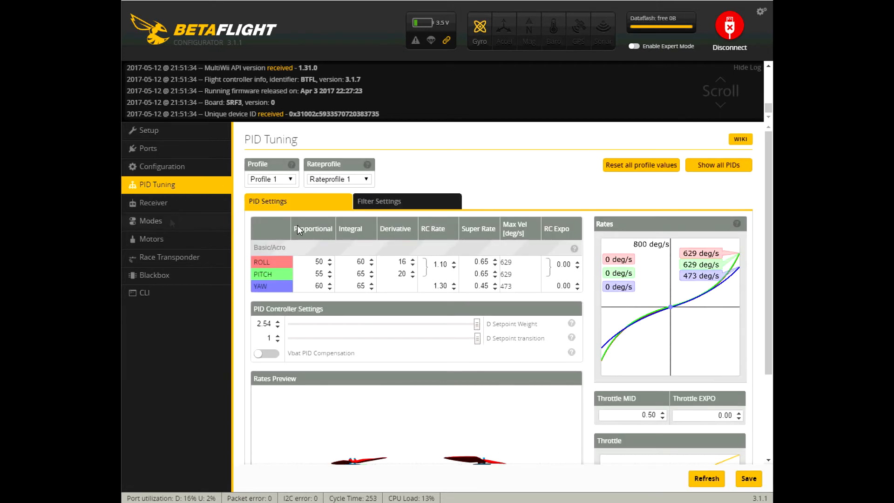
mouse_move(301, 274)
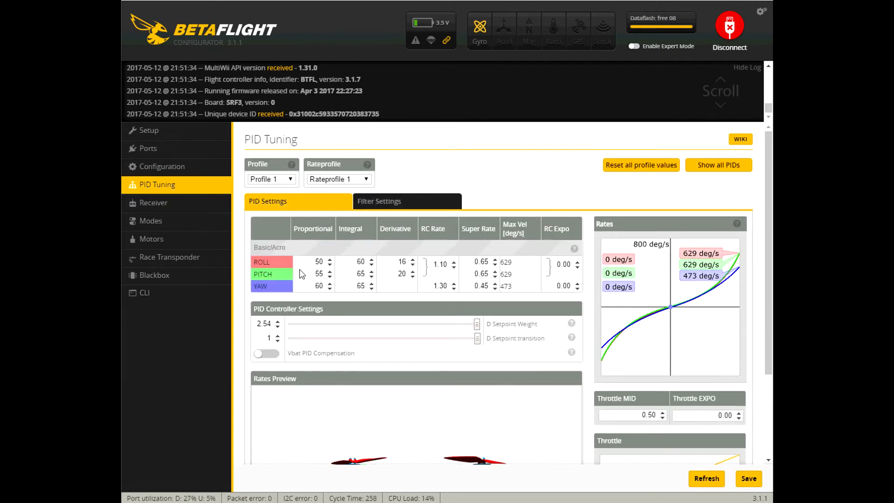
mouse_move(364, 309)
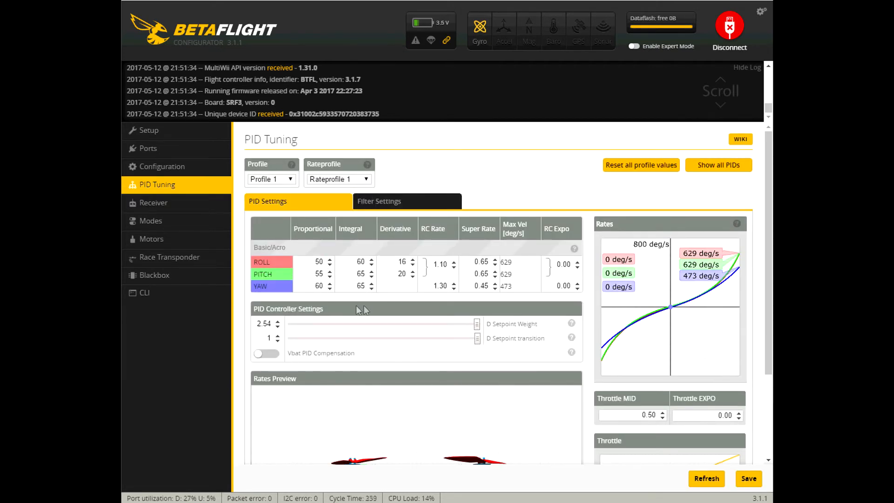
mouse_move(412, 207)
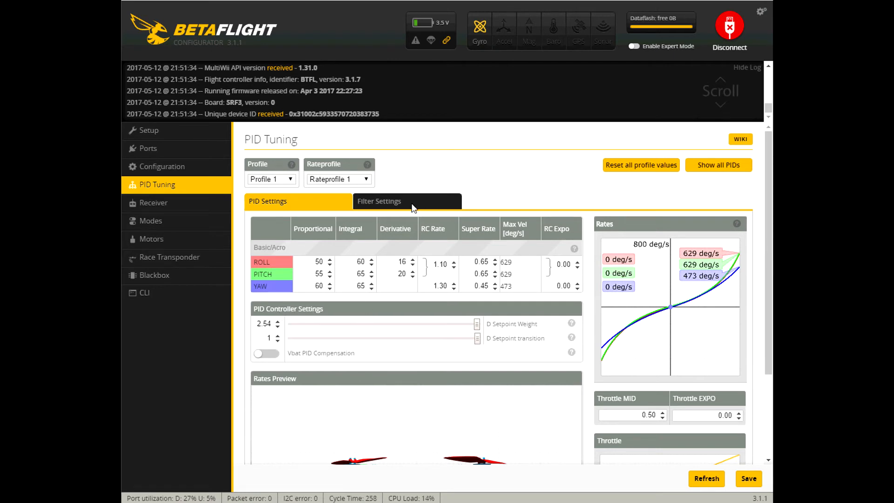
Step: Show the Filter Settings for the current PID profile
click(379, 201)
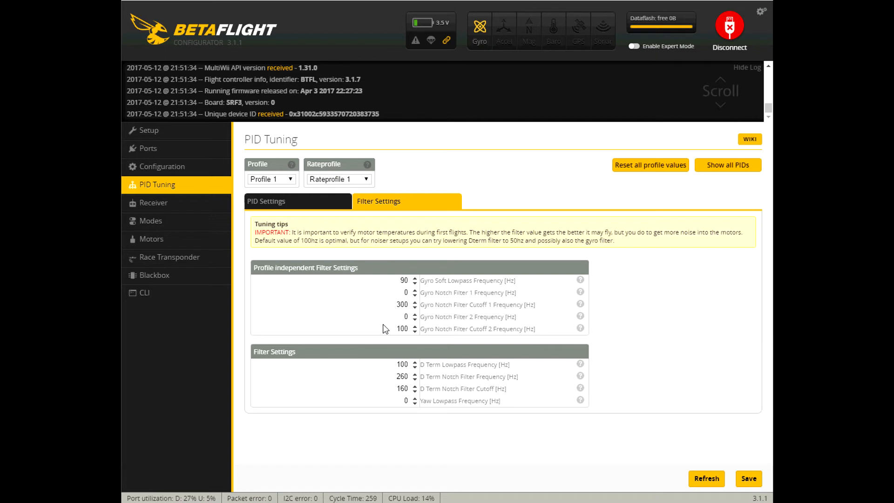
mouse_move(193, 292)
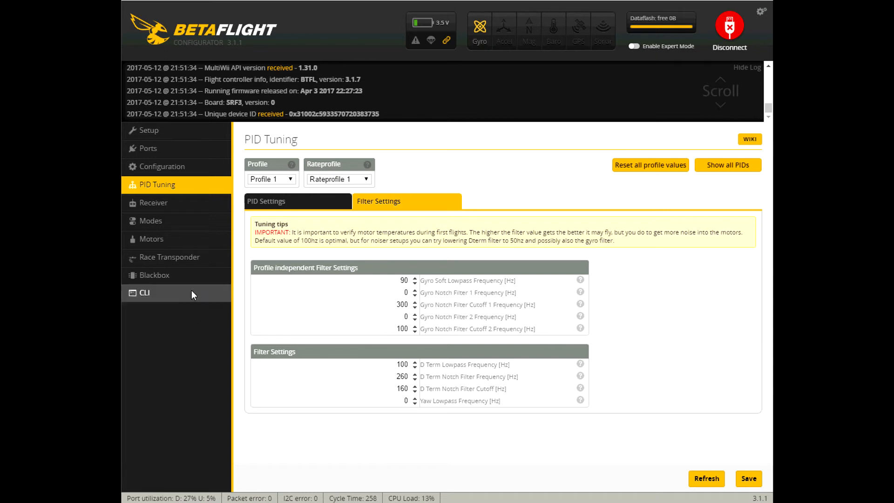
Step: Inspect the Gyro Notch Filter values, then return to the PID Settings view
click(405, 293)
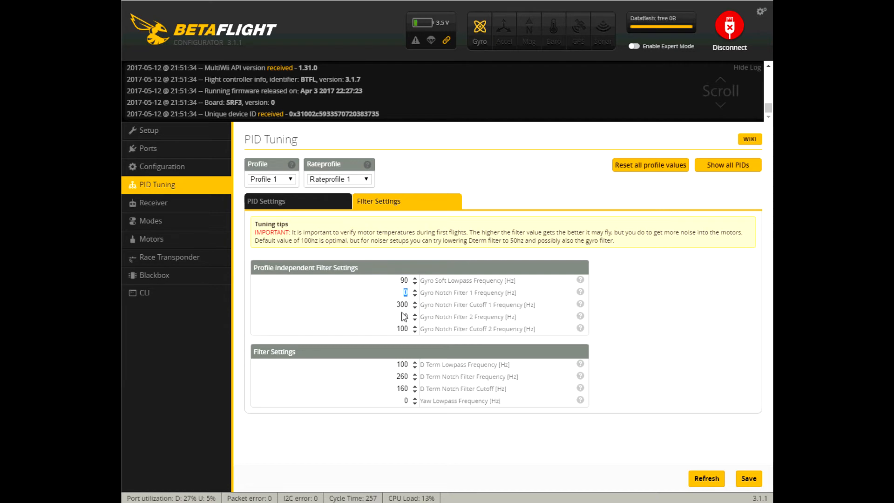
click(413, 319)
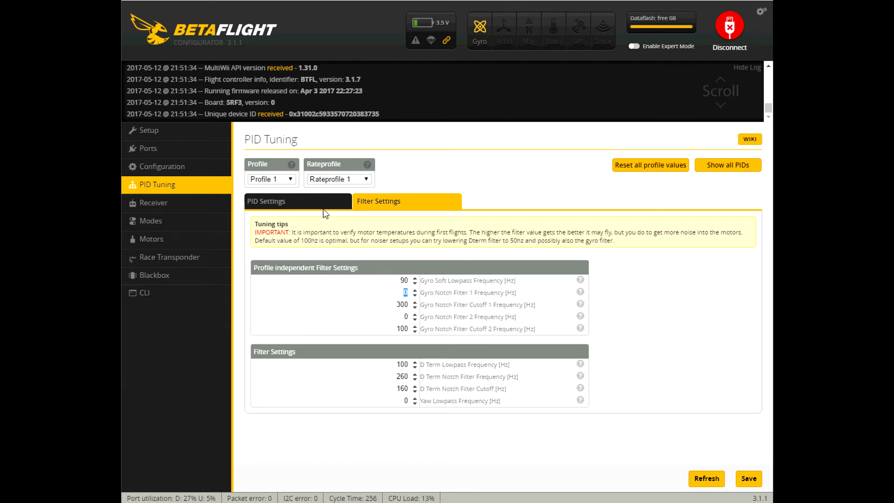
mouse_move(395, 377)
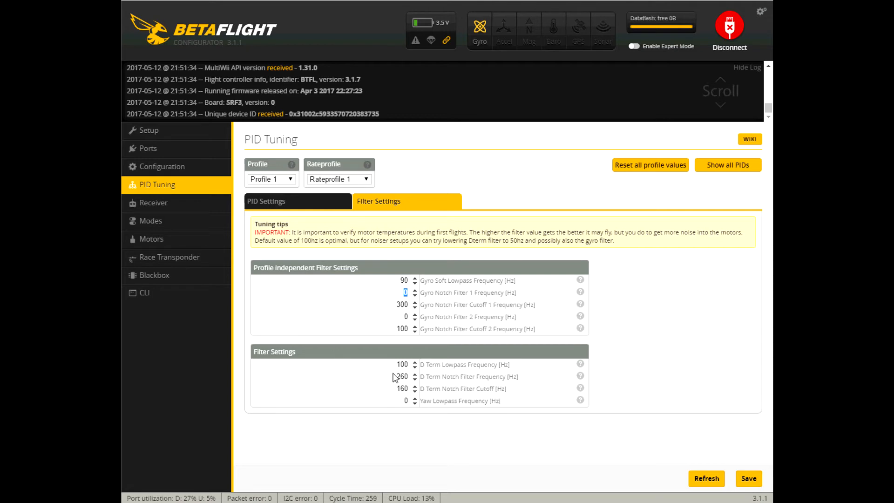
mouse_move(338, 212)
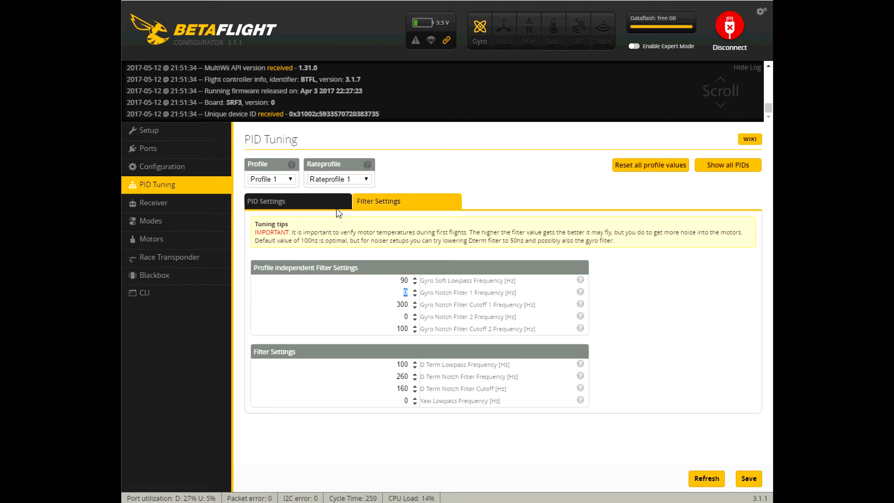
mouse_move(387, 281)
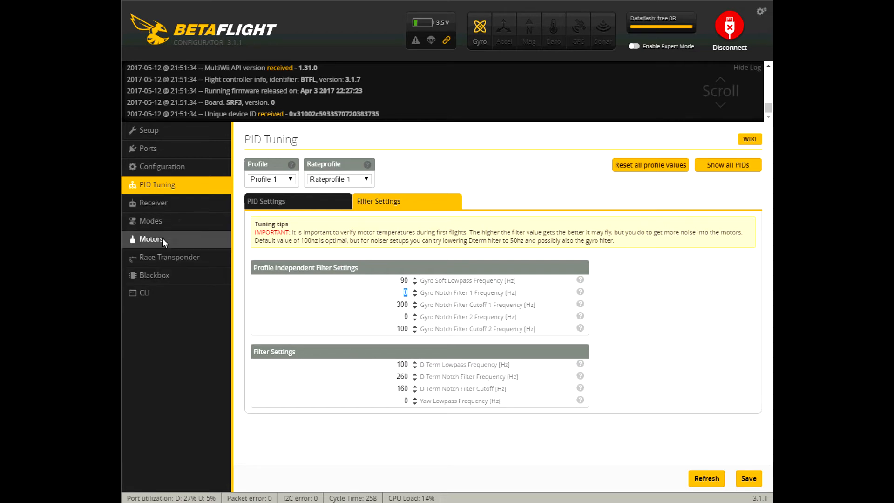
click(267, 201)
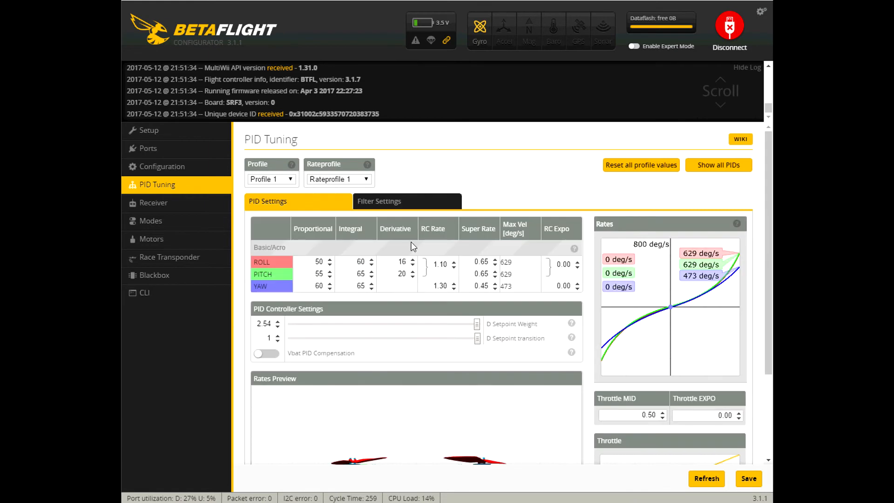
mouse_move(416, 362)
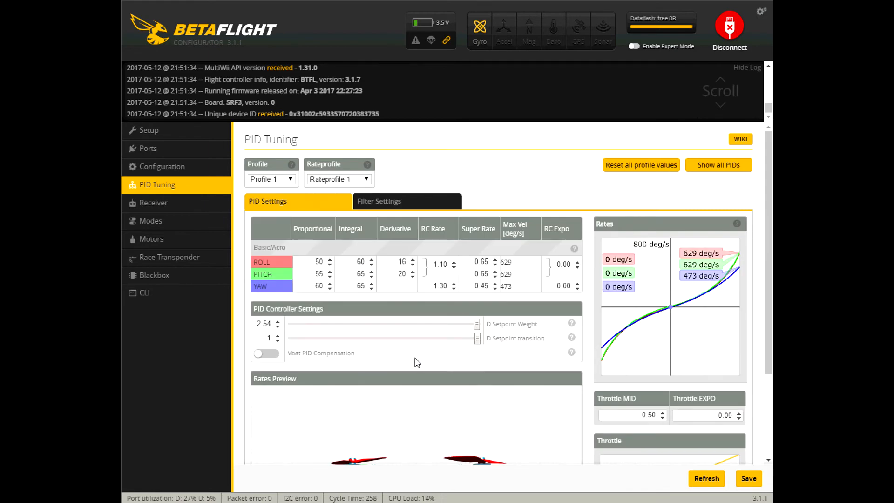
scroll(down, 3)
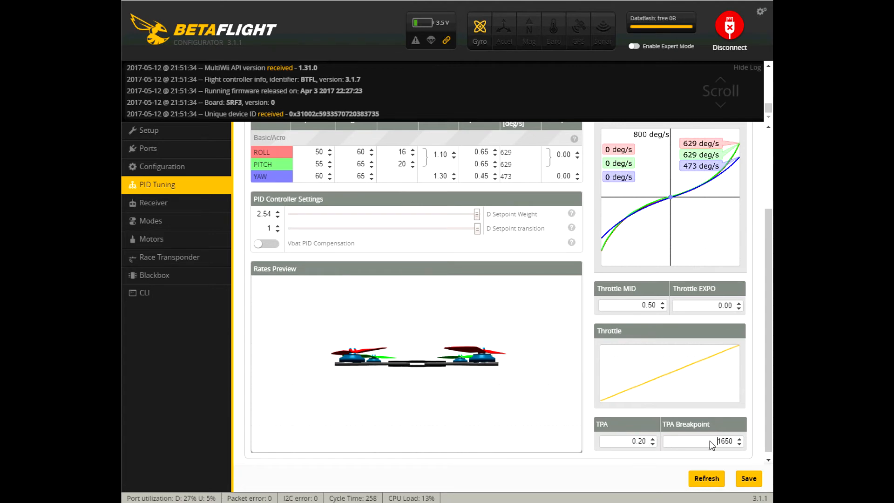
mouse_move(636, 440)
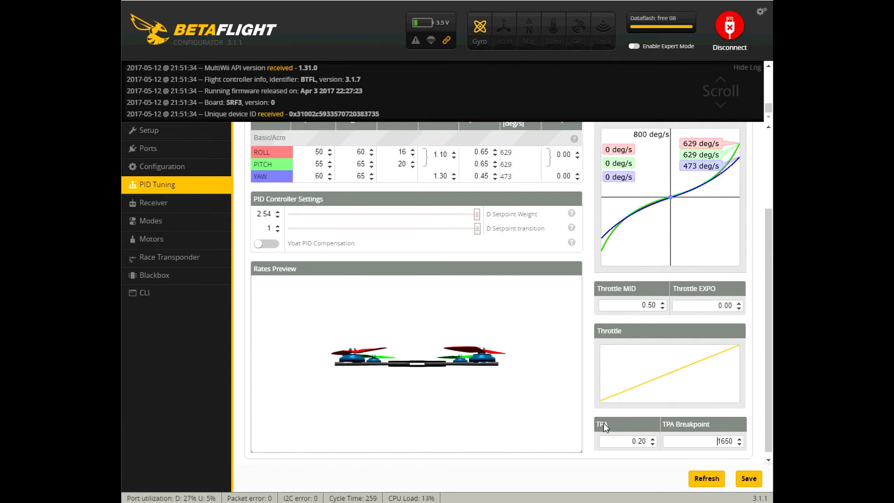
mouse_move(644, 445)
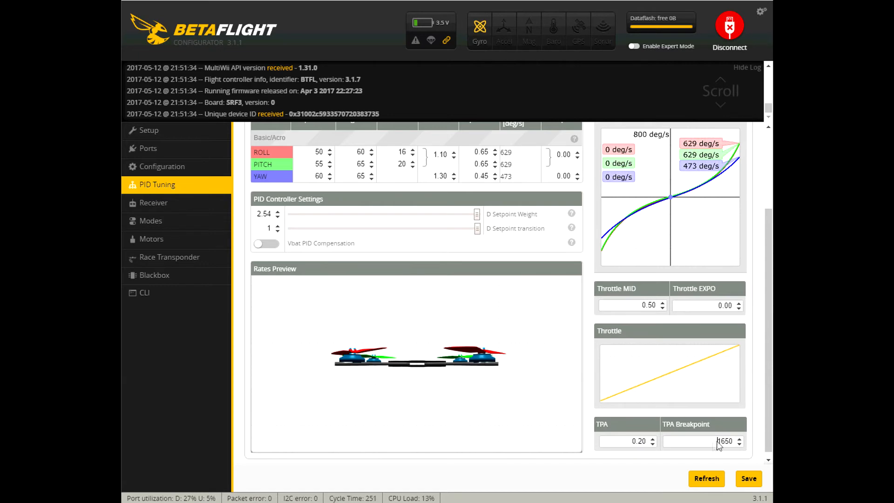
scroll(up, 3)
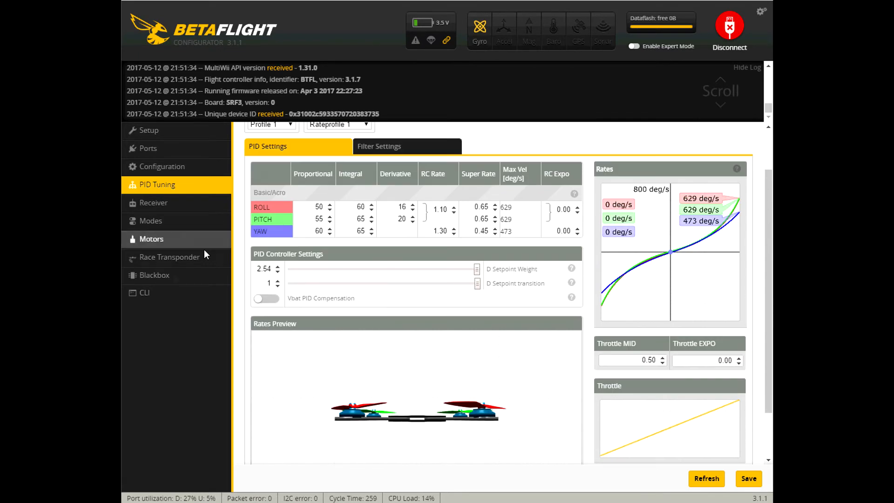
Step: Run 'diff' in the CLI and read through the board's changed settings
click(144, 293)
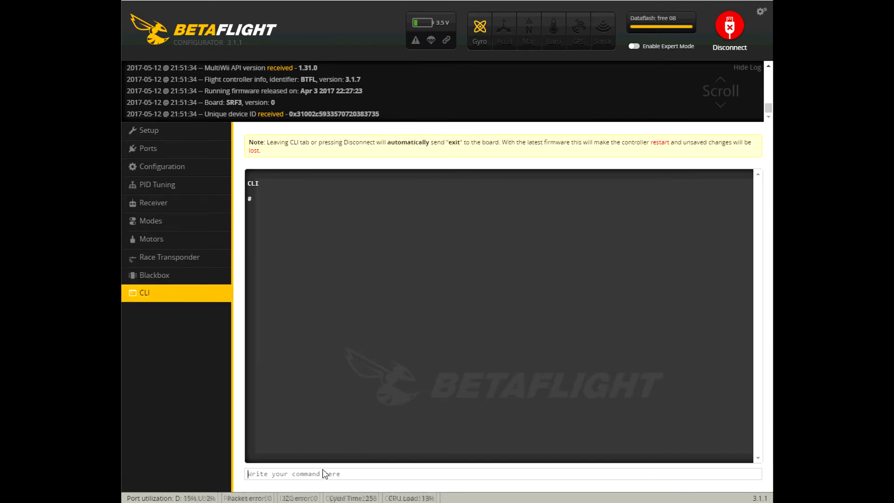
text(diff)
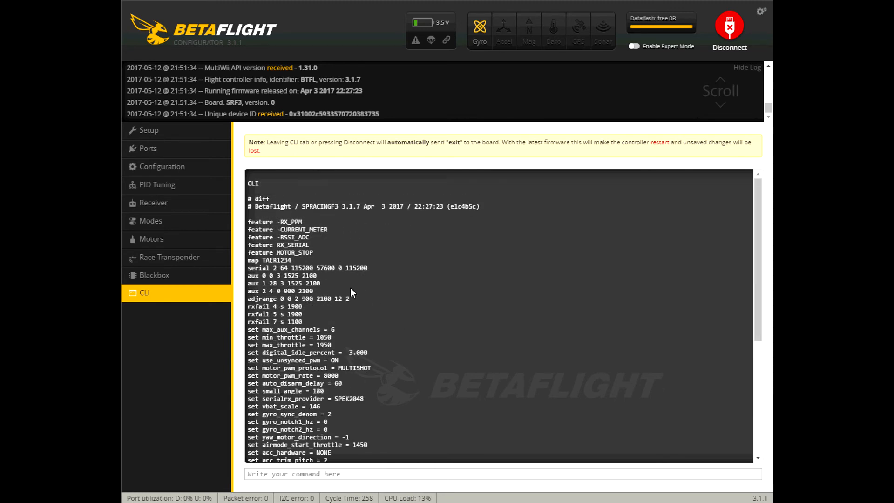
mouse_move(279, 261)
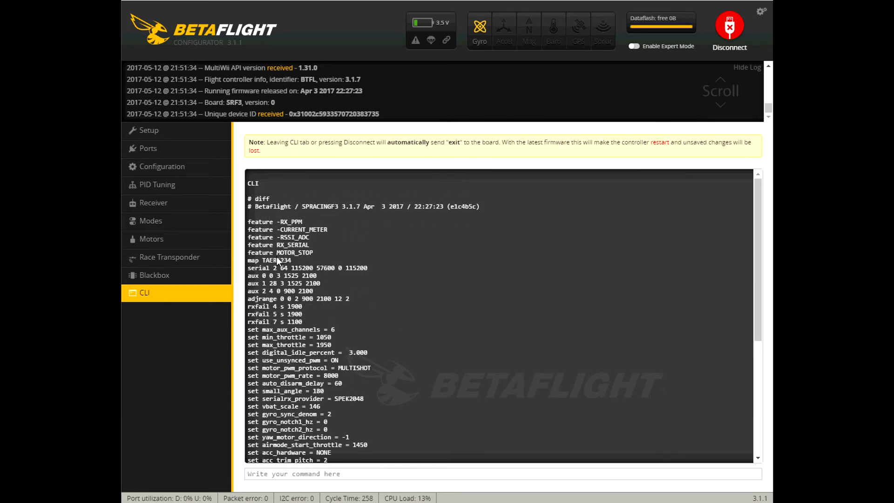
mouse_move(299, 338)
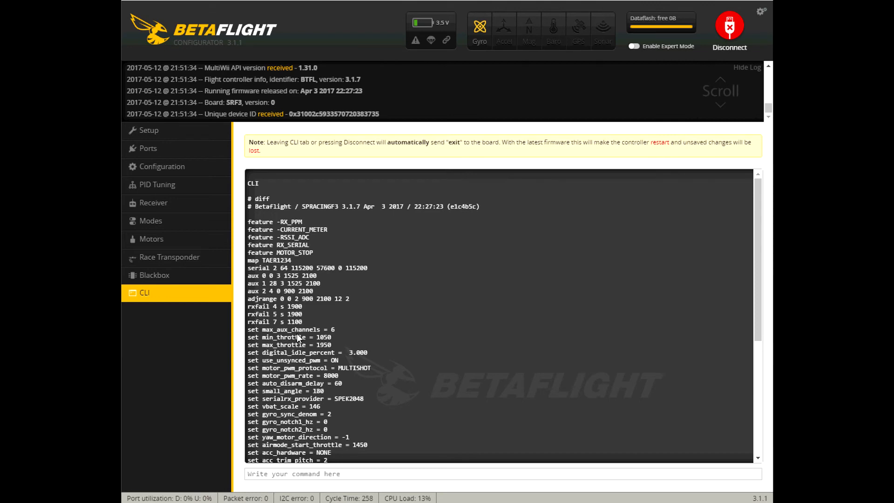
scroll(down, 3)
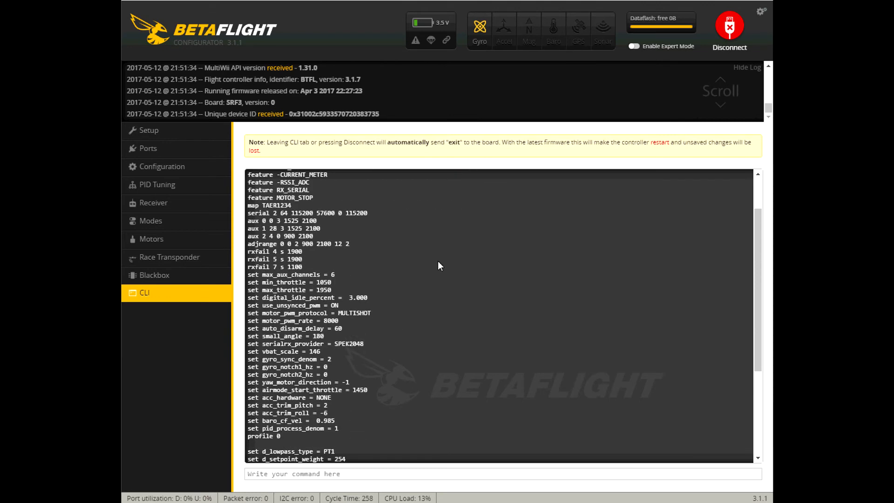
mouse_move(341, 308)
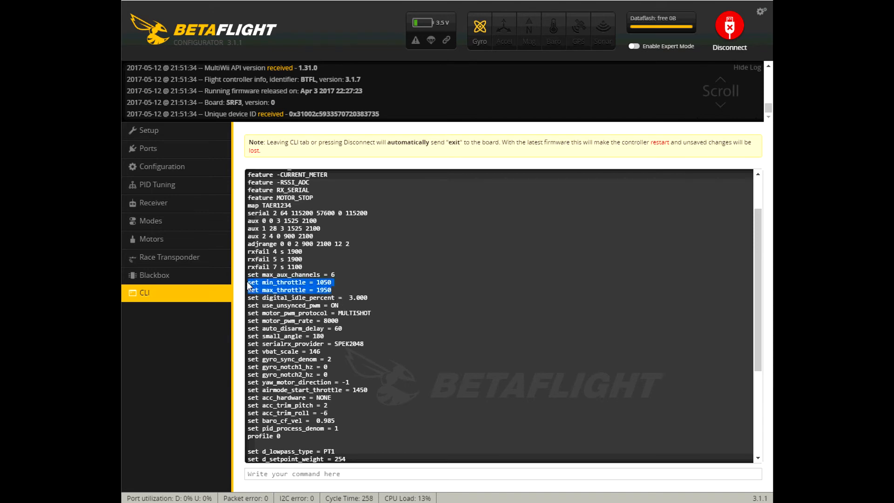
mouse_move(364, 328)
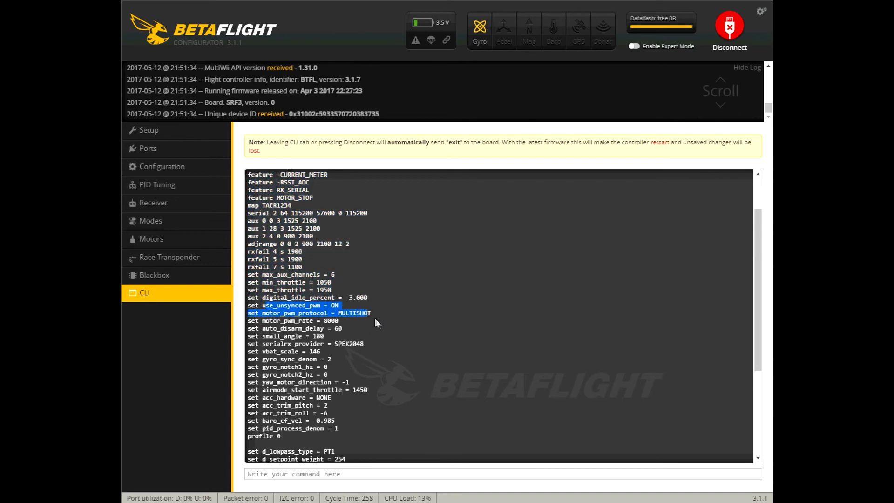
scroll(down, 3)
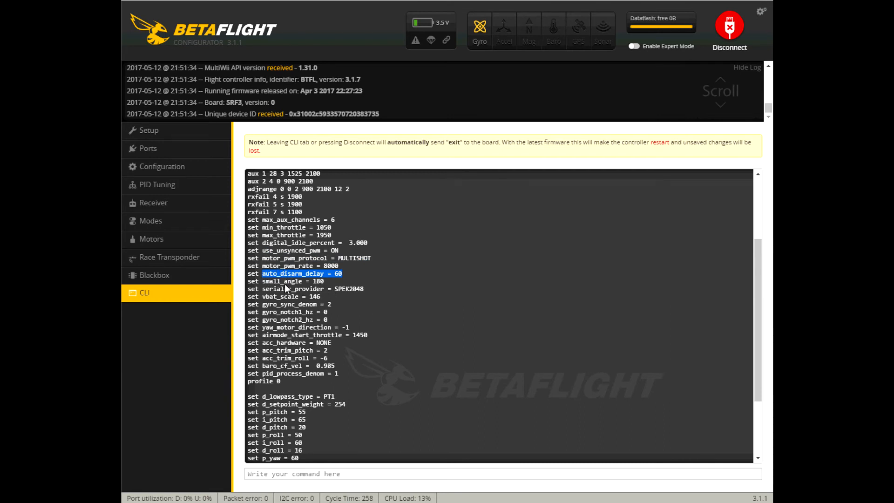
mouse_move(357, 293)
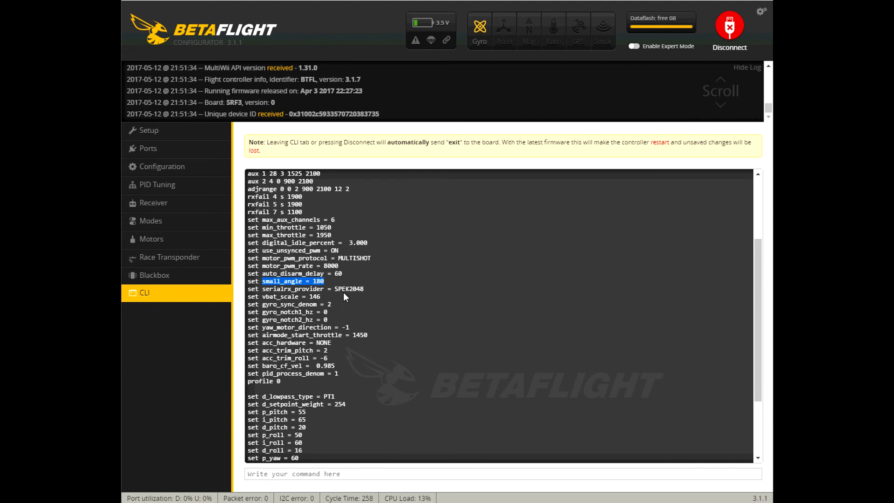
mouse_move(335, 292)
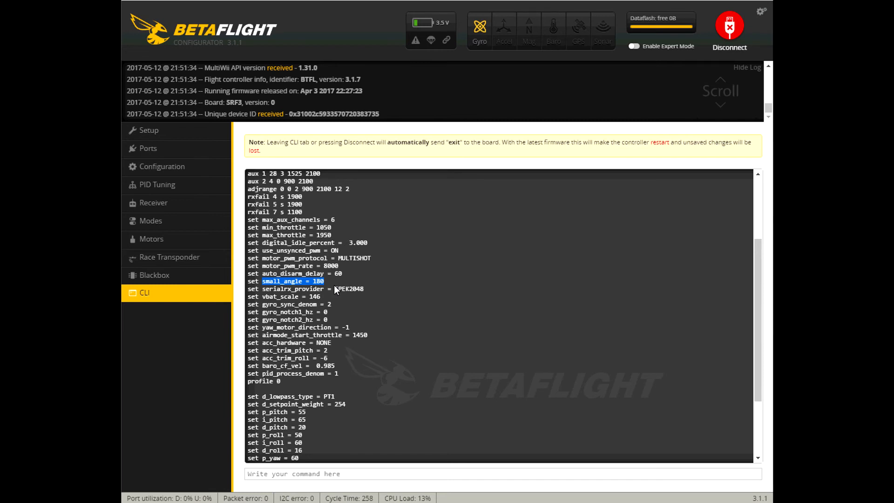
mouse_move(329, 282)
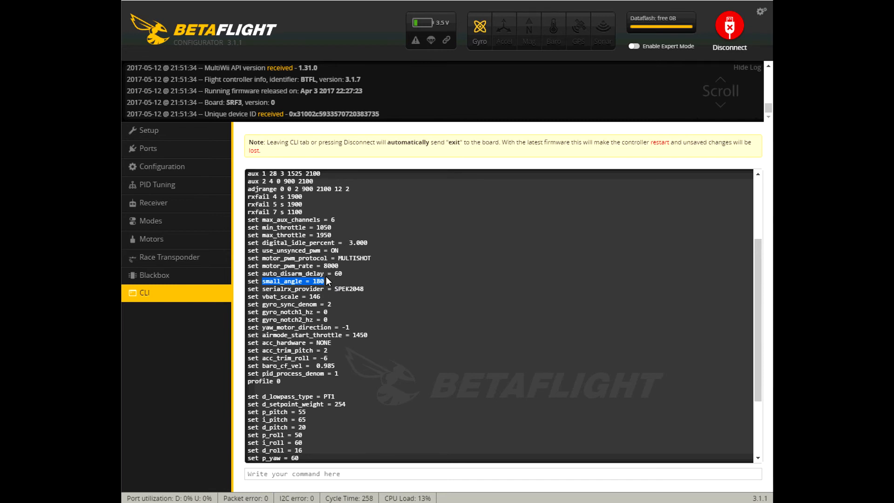
mouse_move(332, 315)
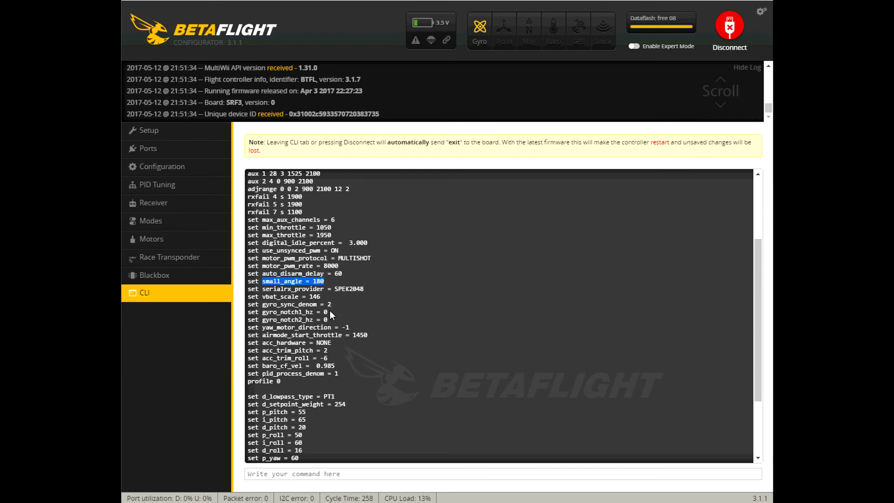
mouse_move(357, 313)
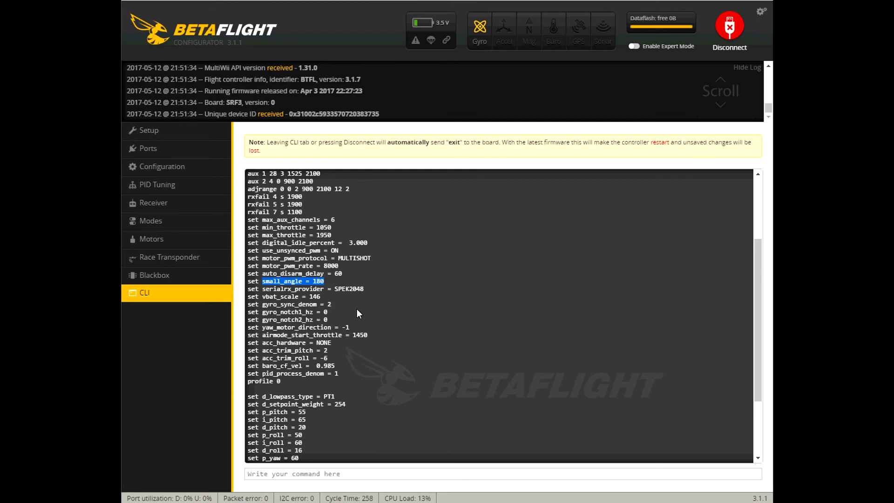
mouse_move(347, 303)
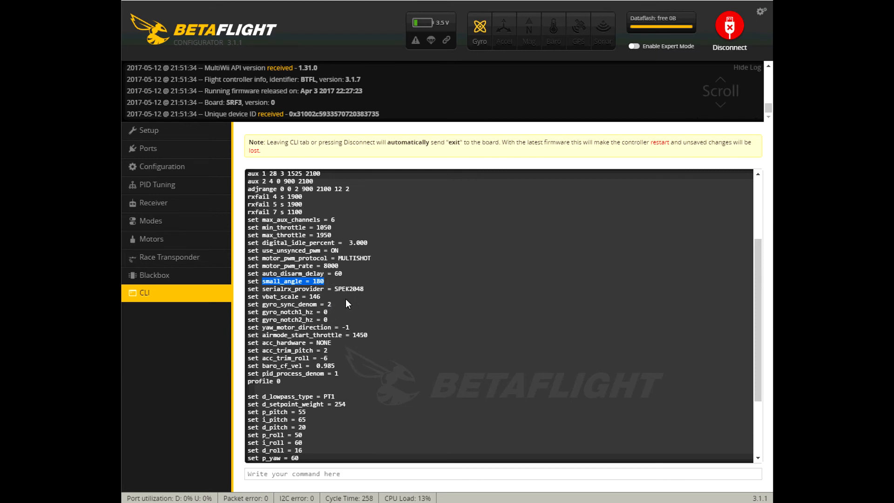
mouse_move(326, 306)
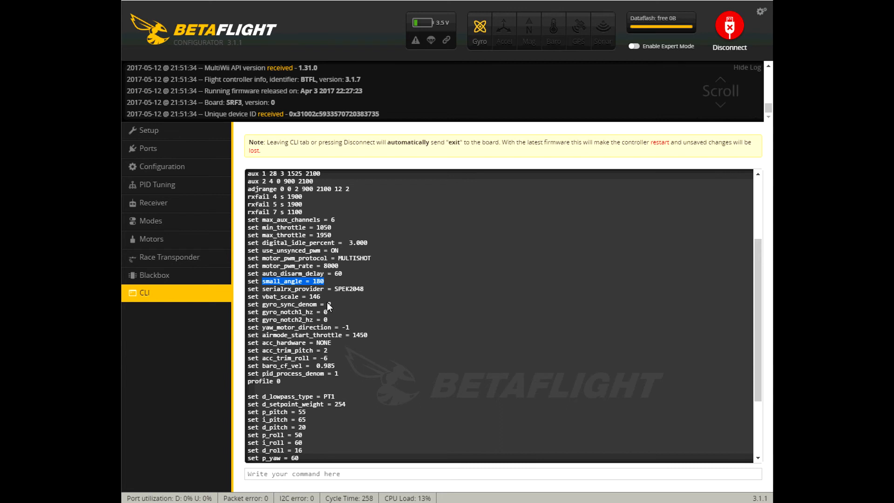
Step: Read to the end of the diff's PID and rate settings, highlighting d_setpoint_weight
scroll(down, 3)
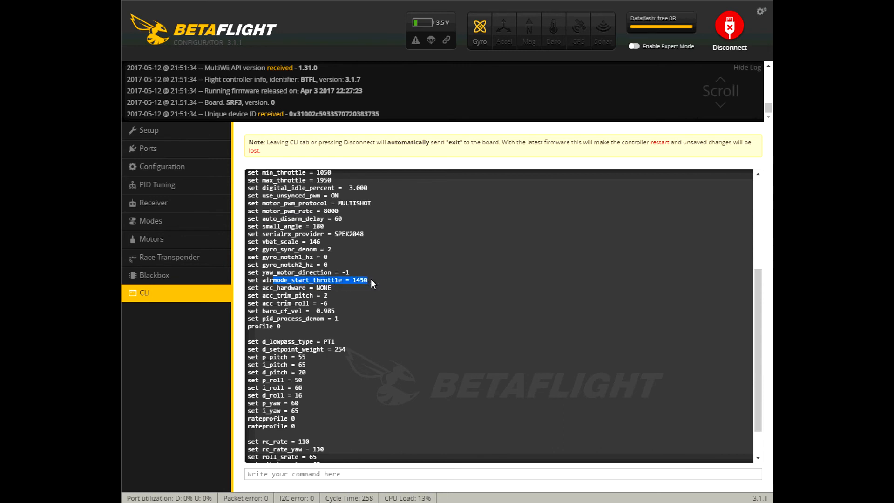
mouse_move(327, 286)
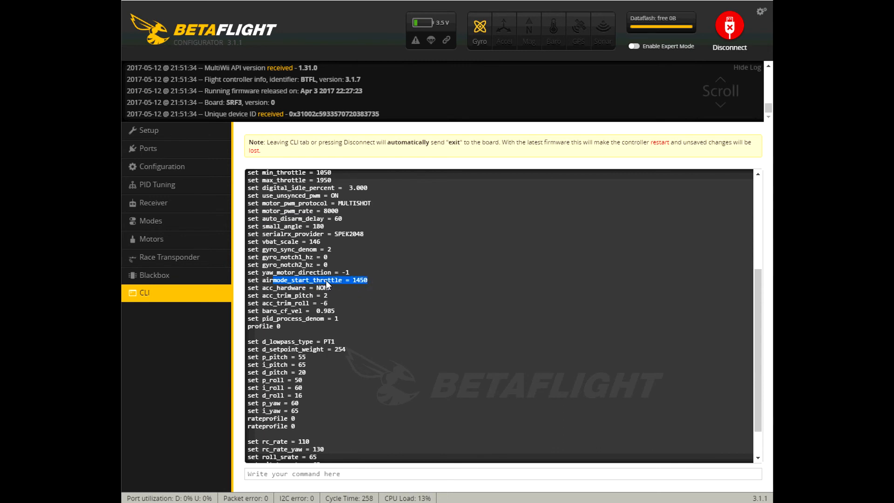
mouse_move(336, 307)
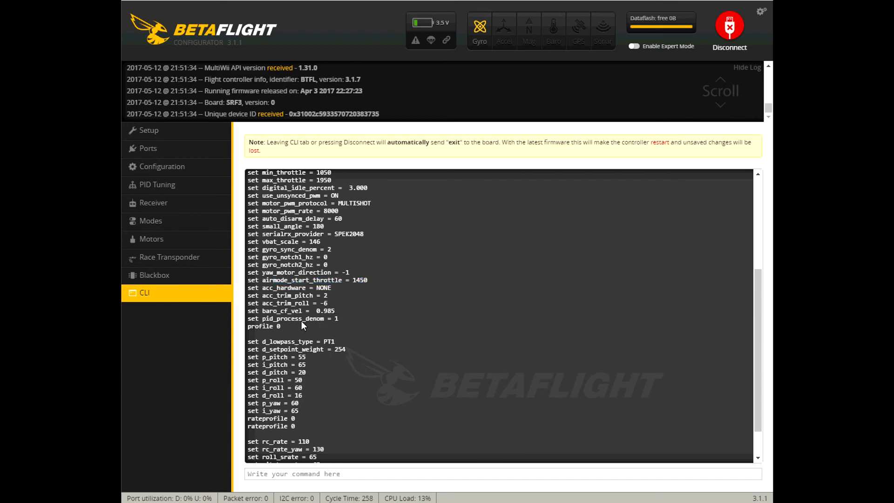
scroll(down, 3)
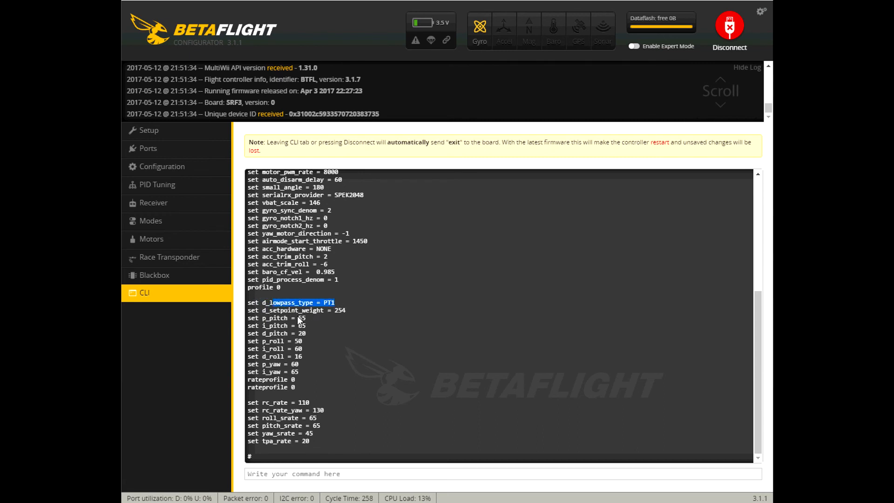
mouse_move(300, 374)
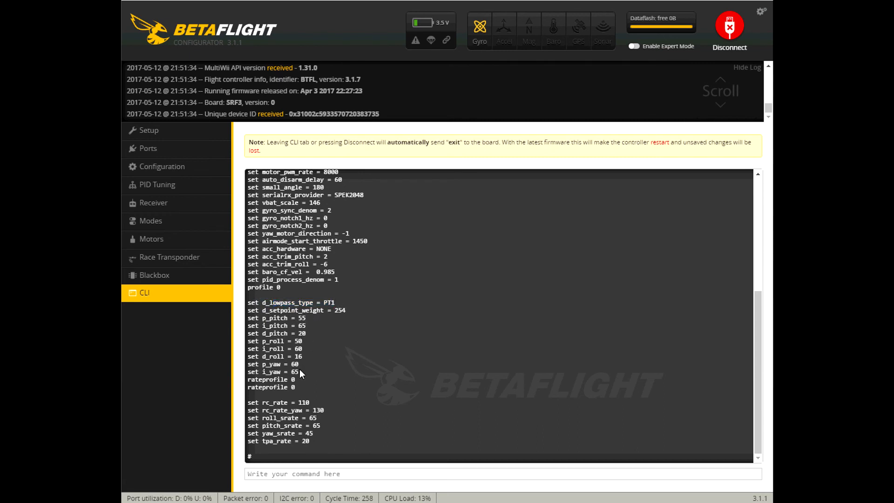
double_click(292, 310)
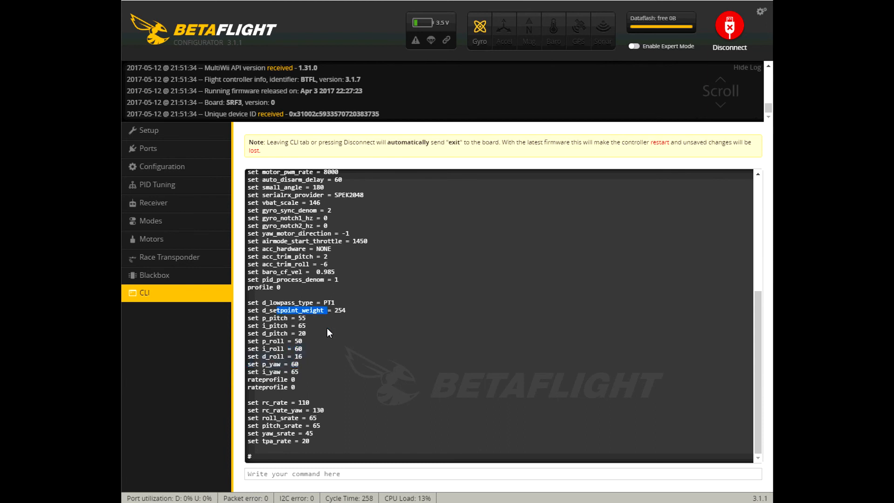
mouse_move(264, 386)
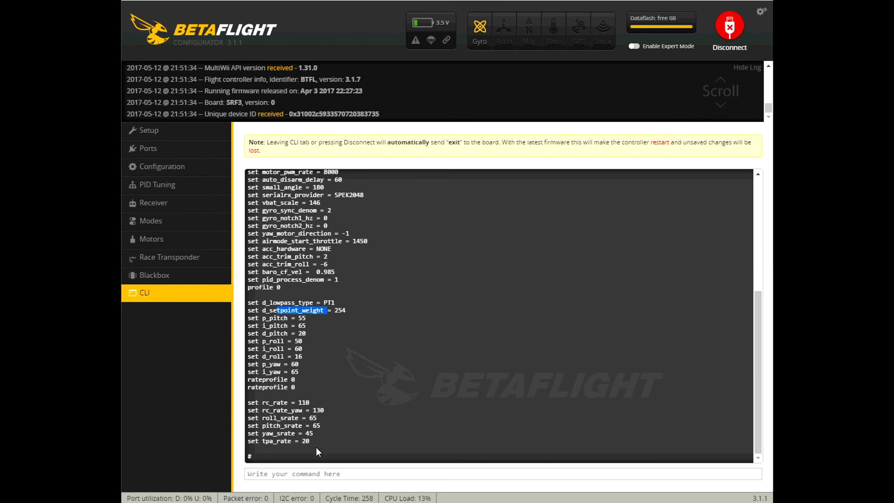
mouse_move(287, 215)
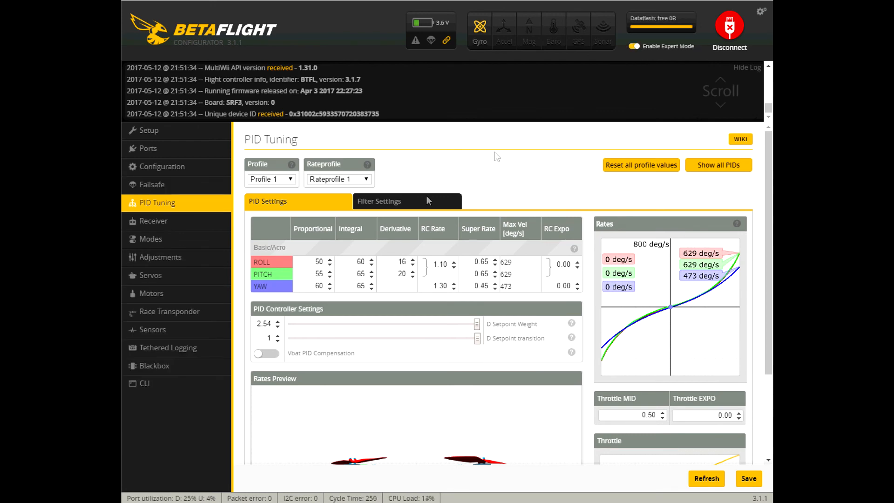
click(161, 257)
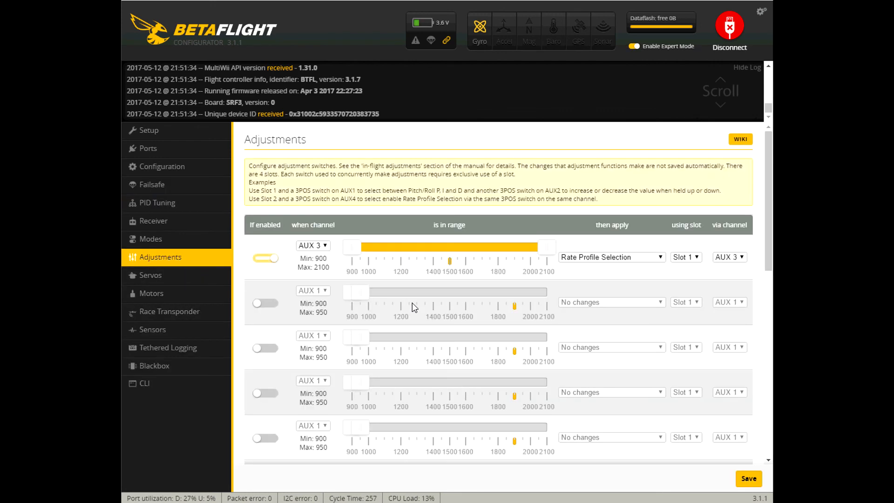
click(265, 258)
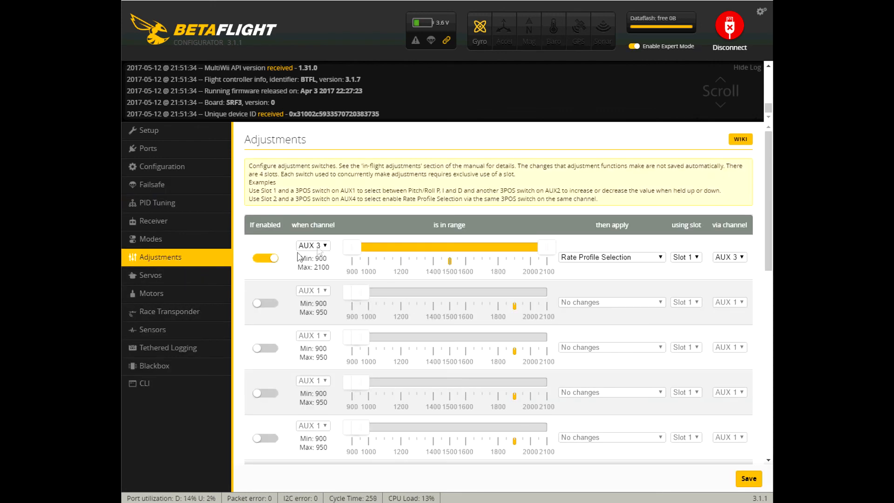
mouse_move(288, 264)
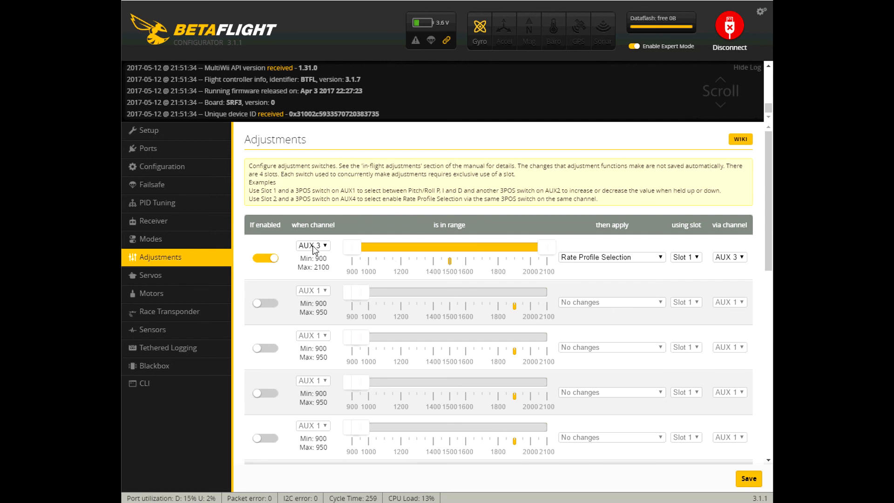
mouse_move(556, 258)
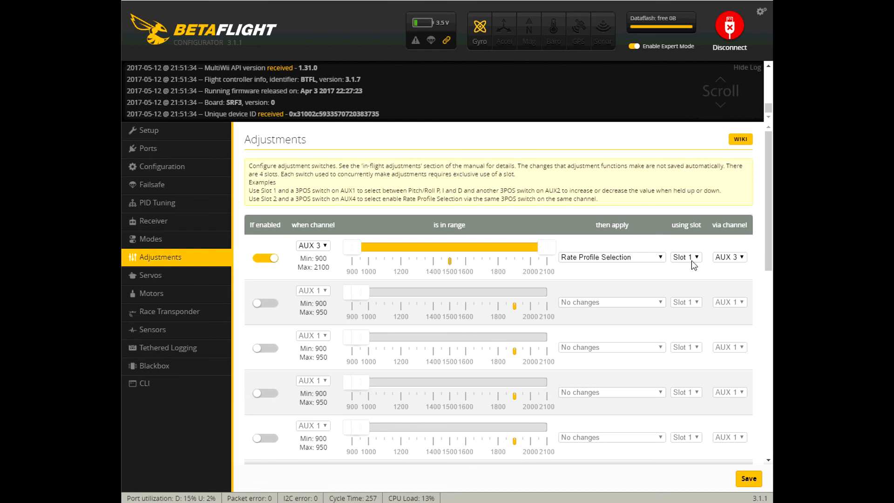
mouse_move(196, 252)
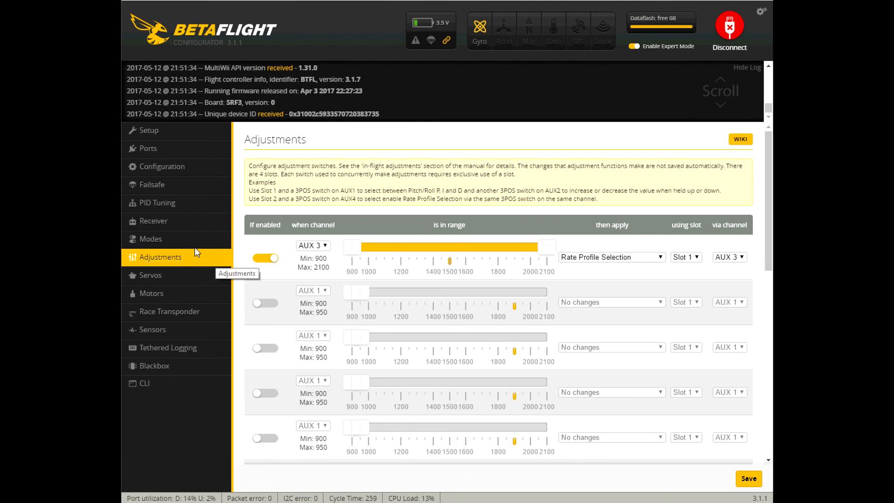
click(158, 202)
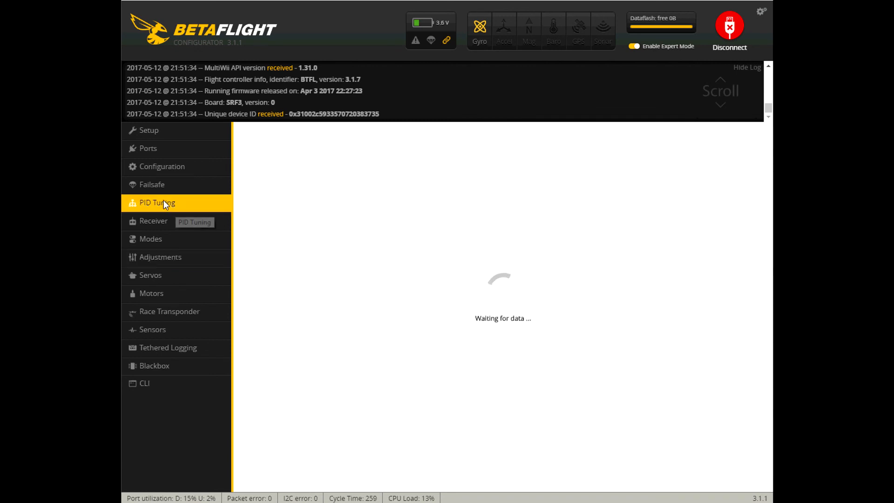
Step: Keep Rateprofile 1 chosen from the three-entry rate profile list for Profile 1
click(339, 179)
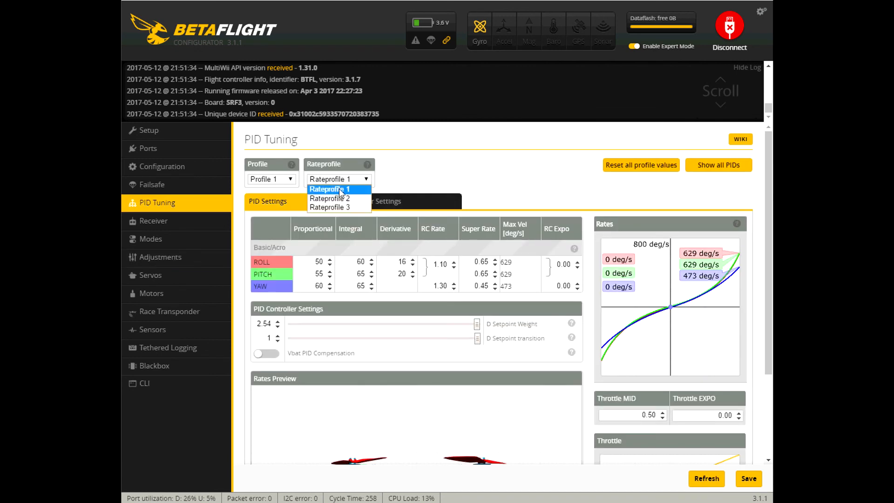
click(331, 189)
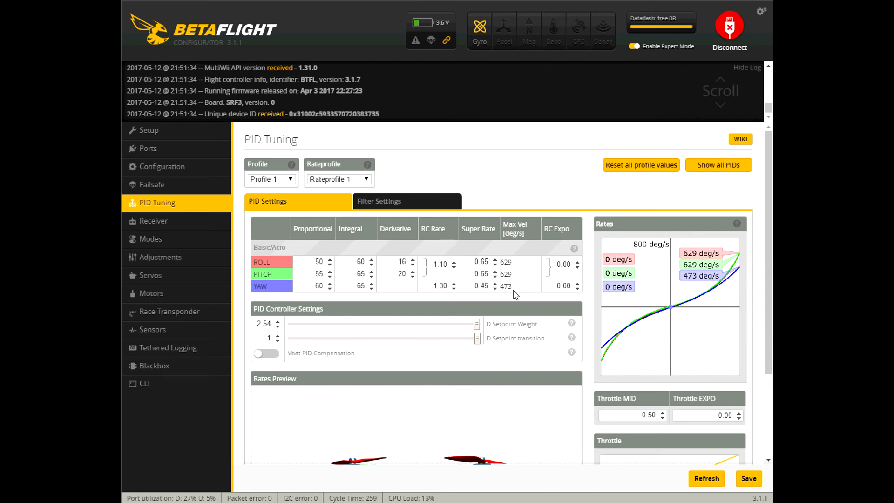
mouse_move(331, 252)
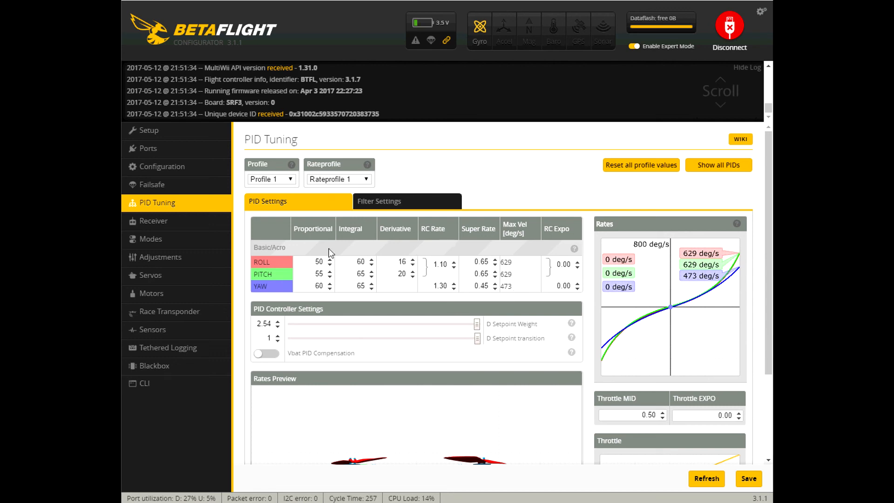
mouse_move(238, 273)
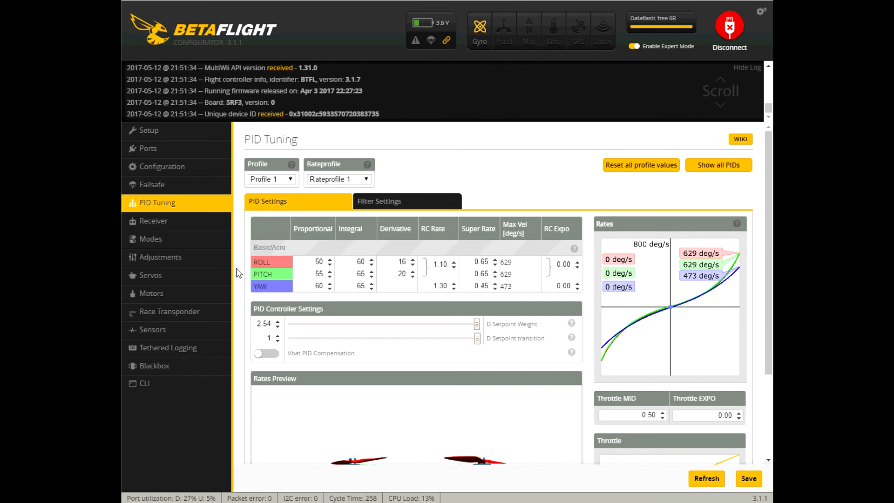
mouse_move(504, 351)
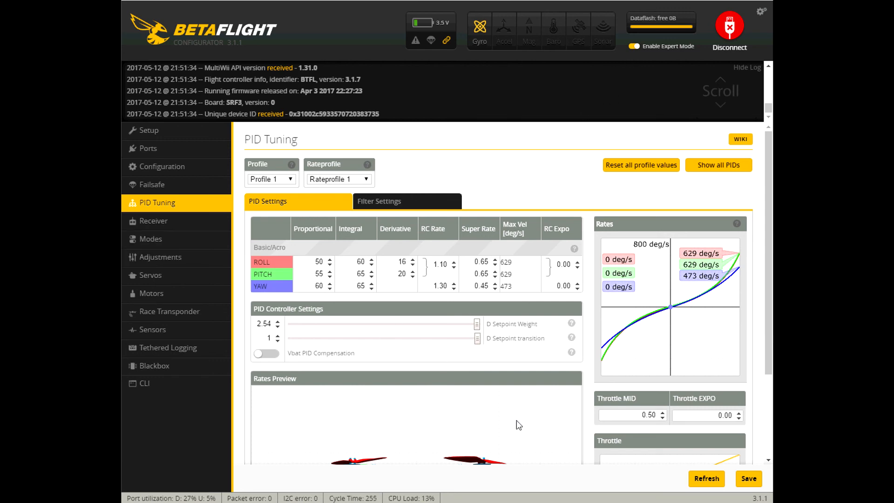
mouse_move(333, 251)
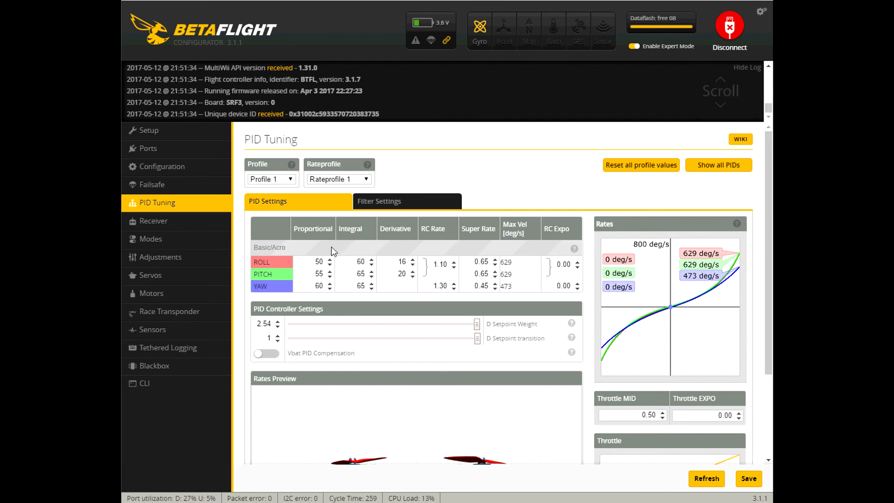
mouse_move(524, 136)
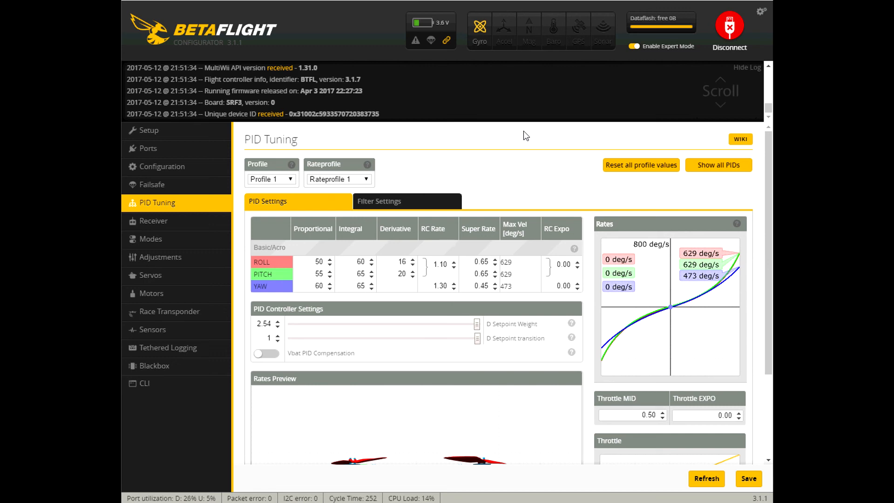
mouse_move(656, 58)
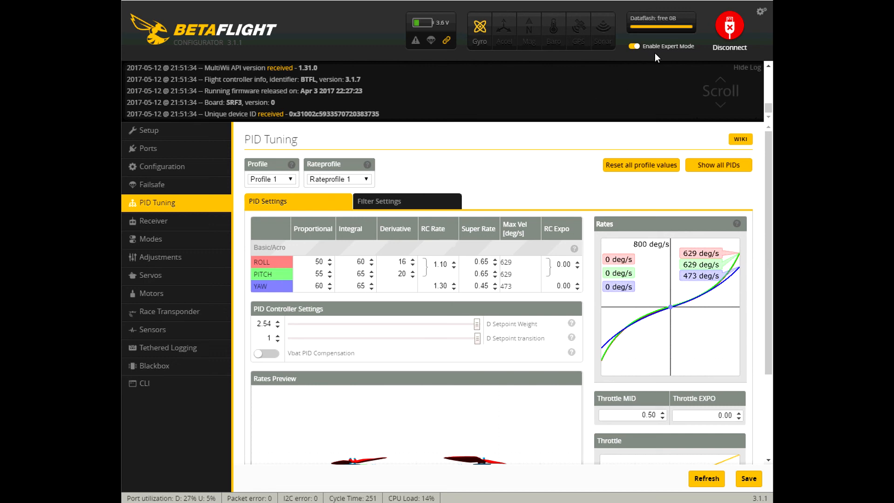